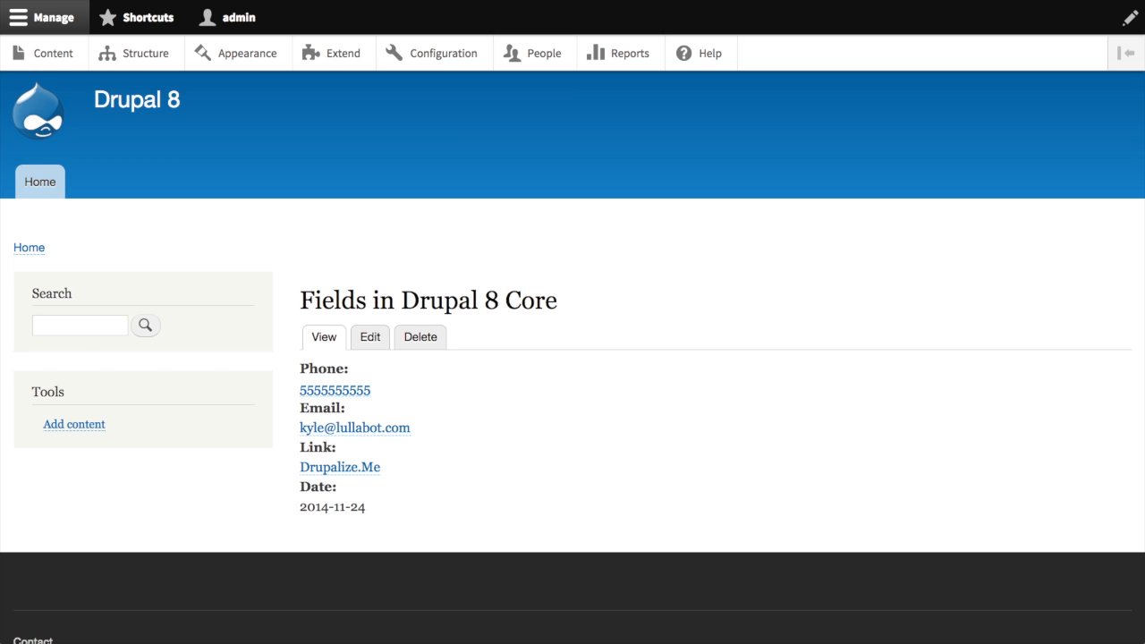
Step: Show the Extend module list and review the enabled Field Types modules
click(343, 53)
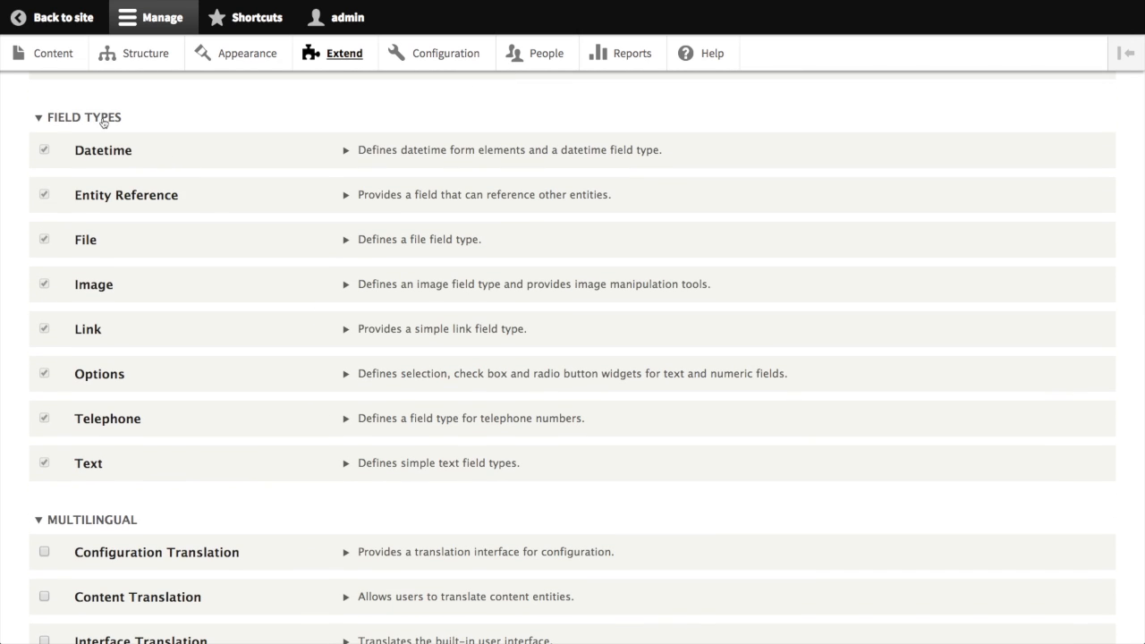
mouse_move(154, 157)
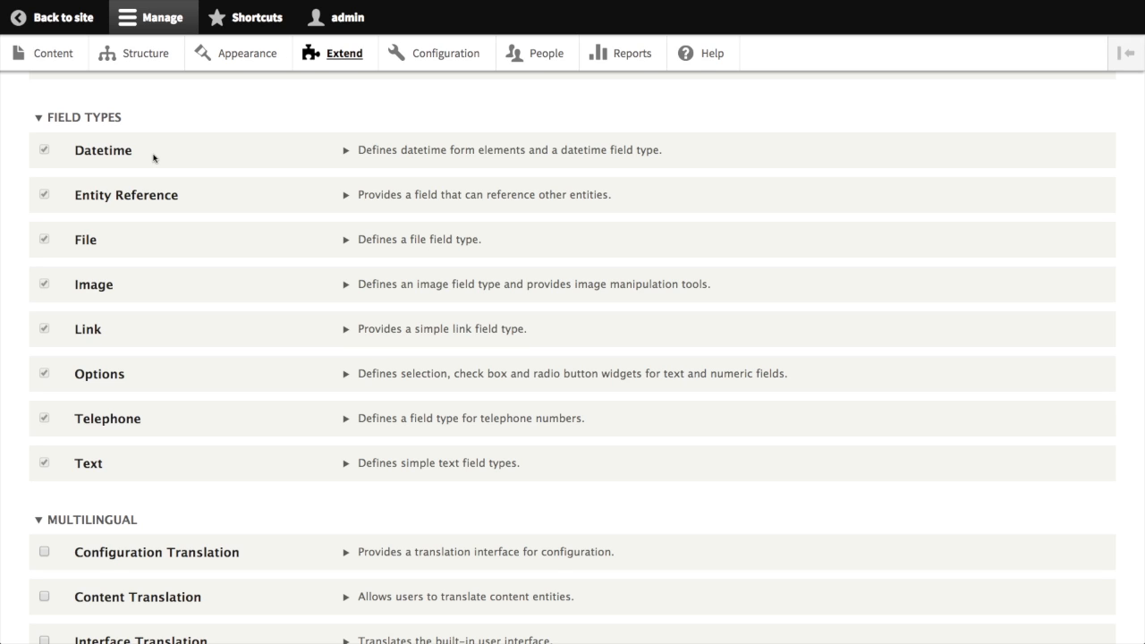
mouse_move(197, 208)
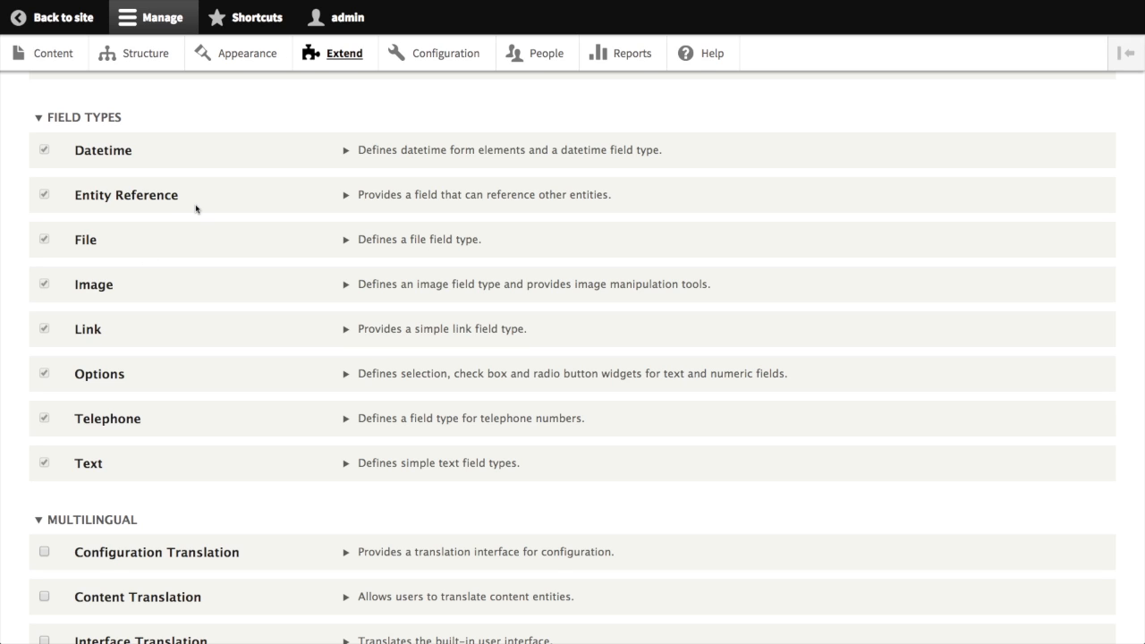
mouse_move(214, 301)
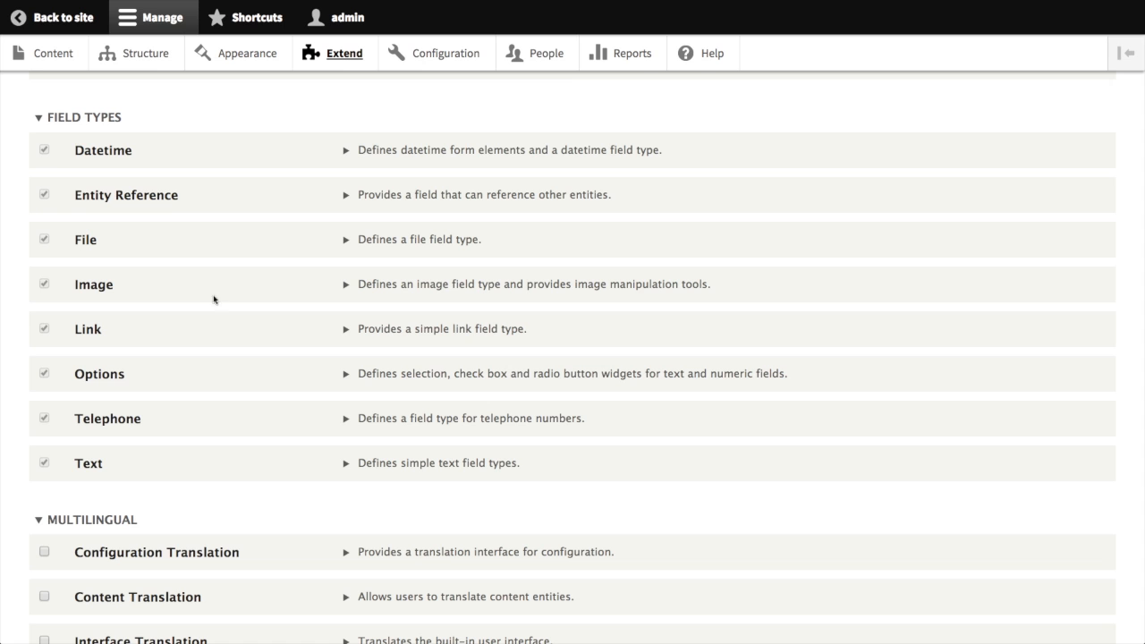
mouse_move(167, 418)
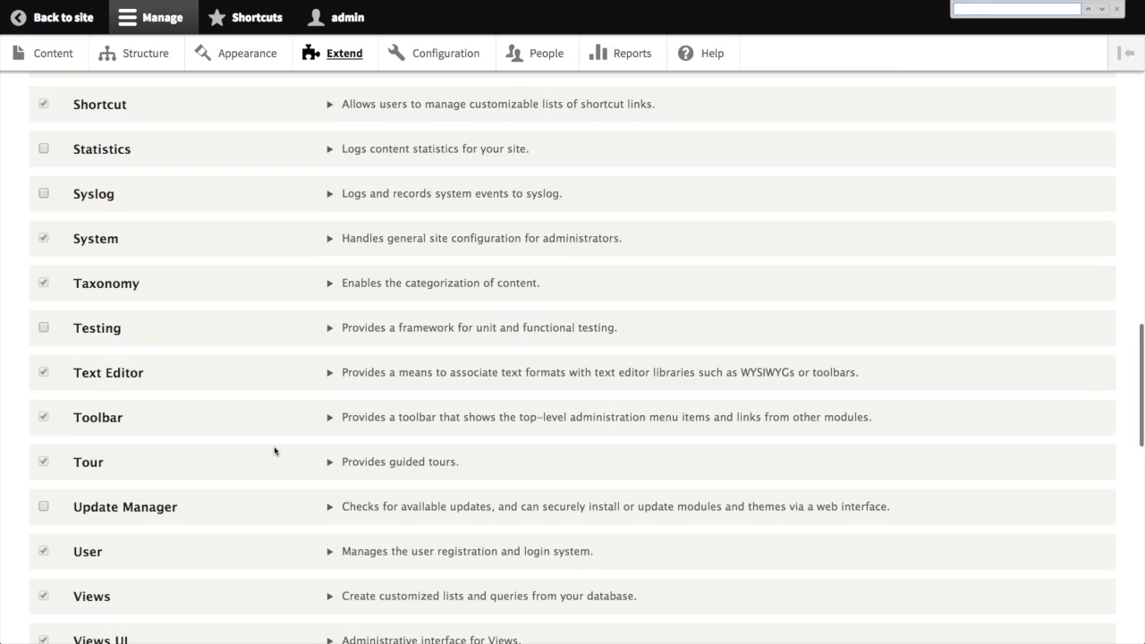
scroll(up, 3)
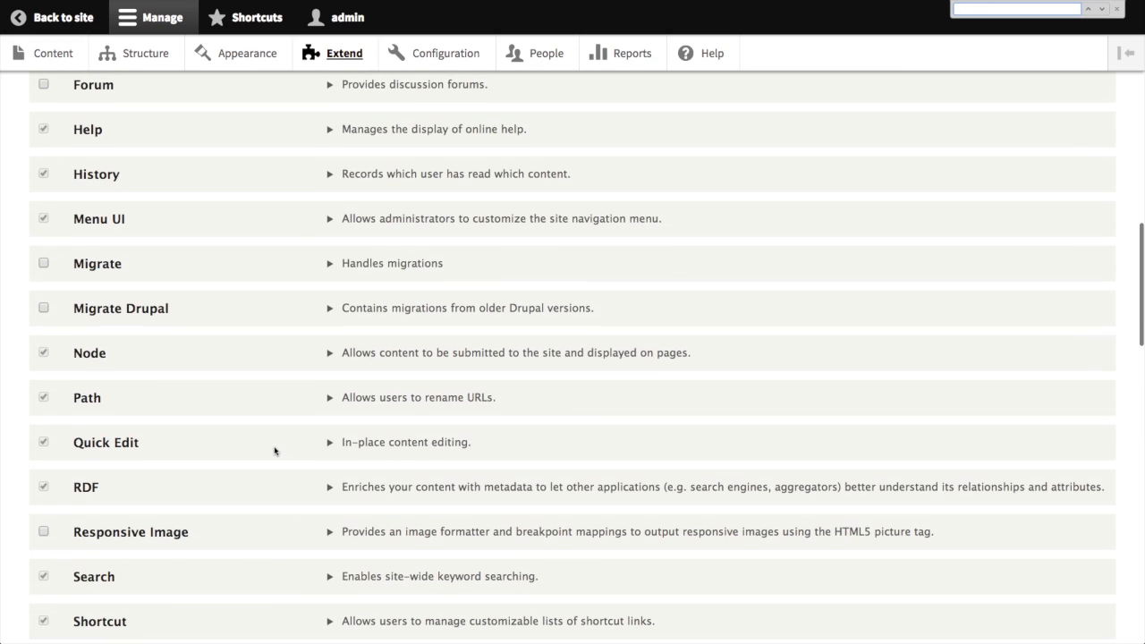
mouse_move(165, 103)
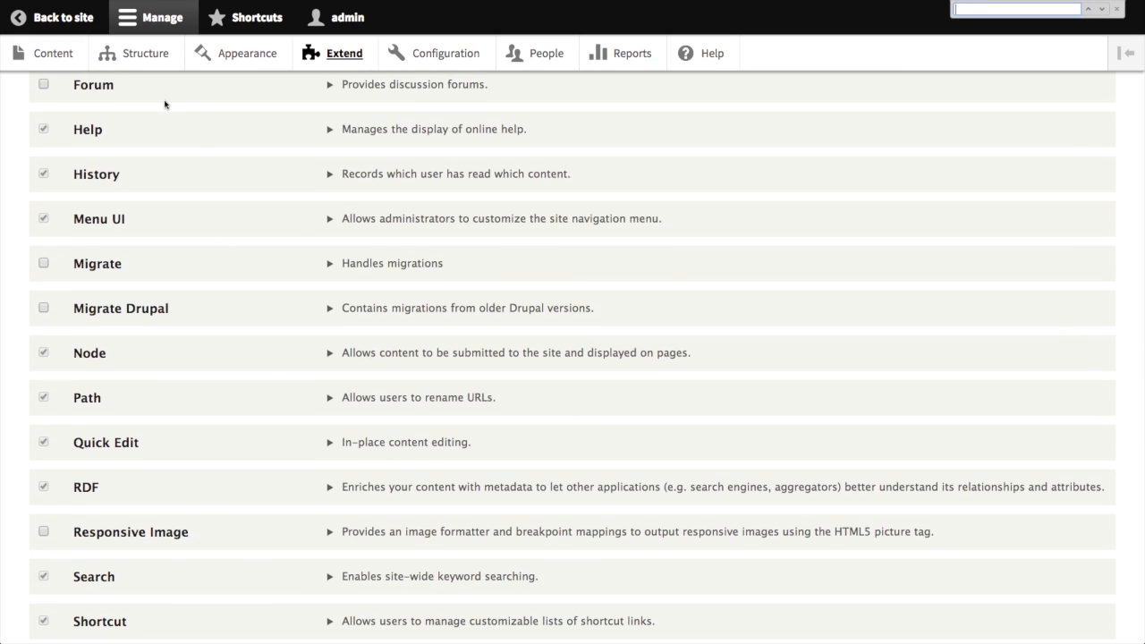
mouse_move(136, 104)
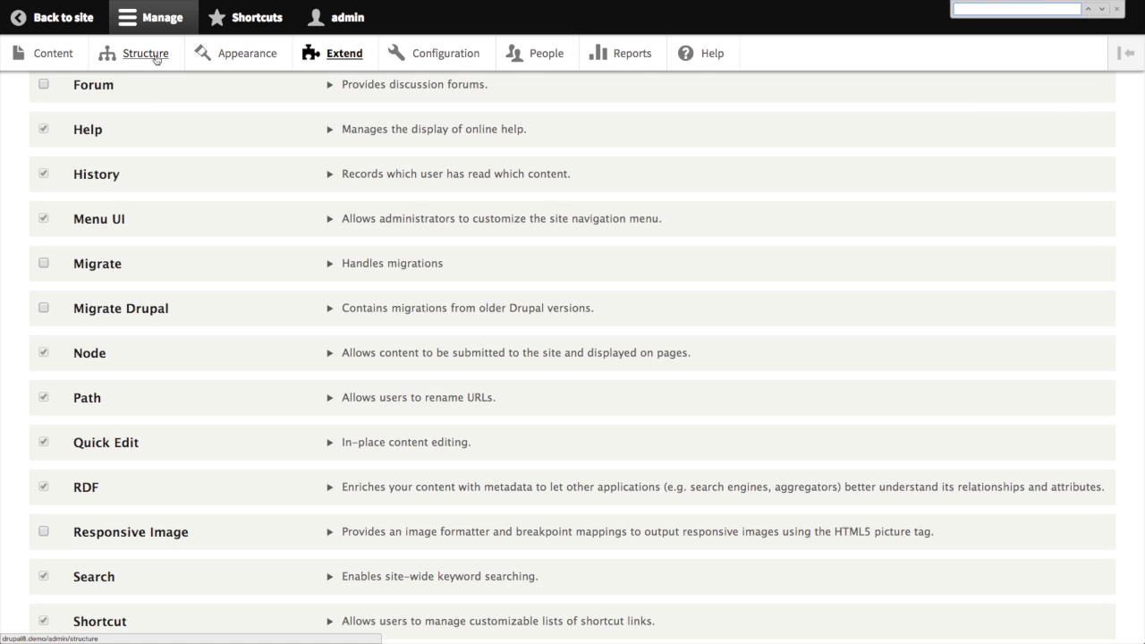
Step: Reach Manage fields for the Basic page content type via Structure > Content types
click(147, 54)
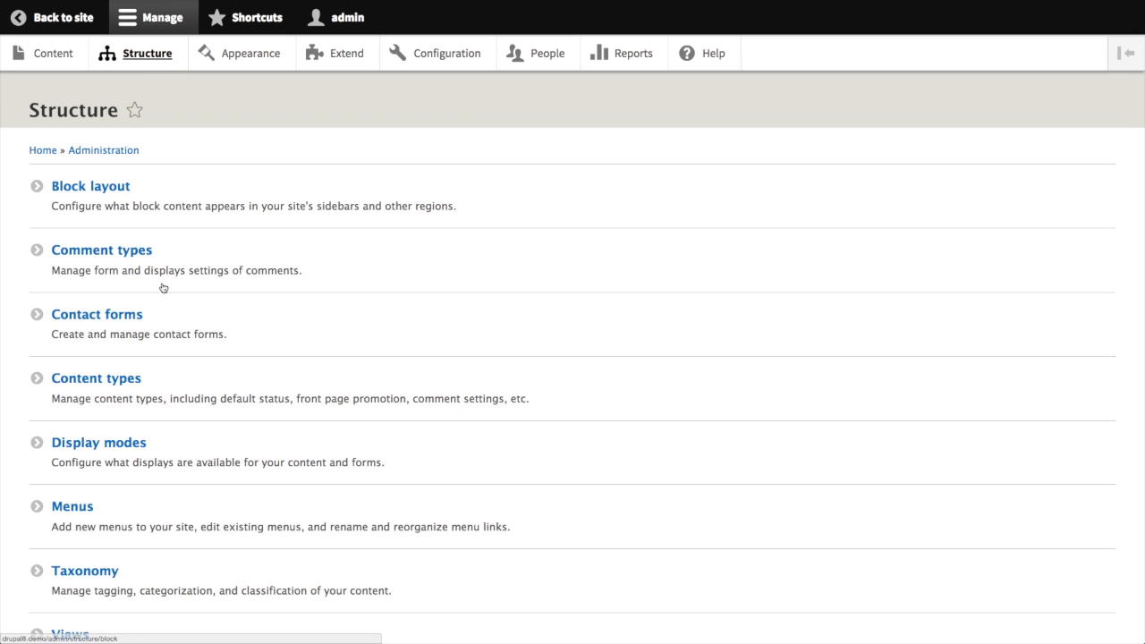
click(97, 377)
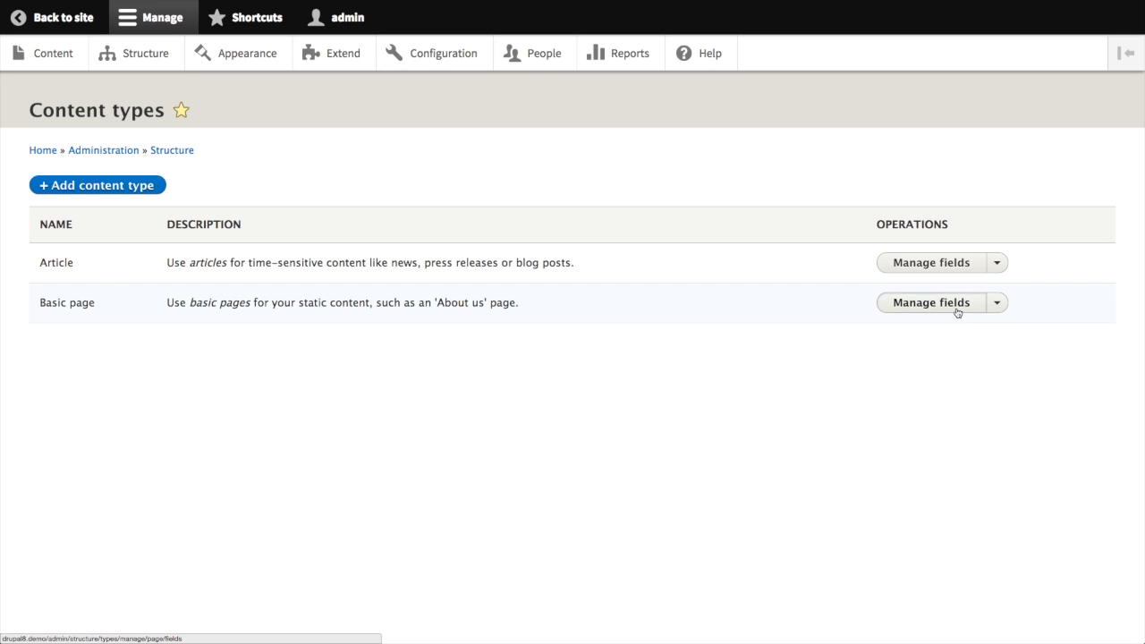
click(930, 302)
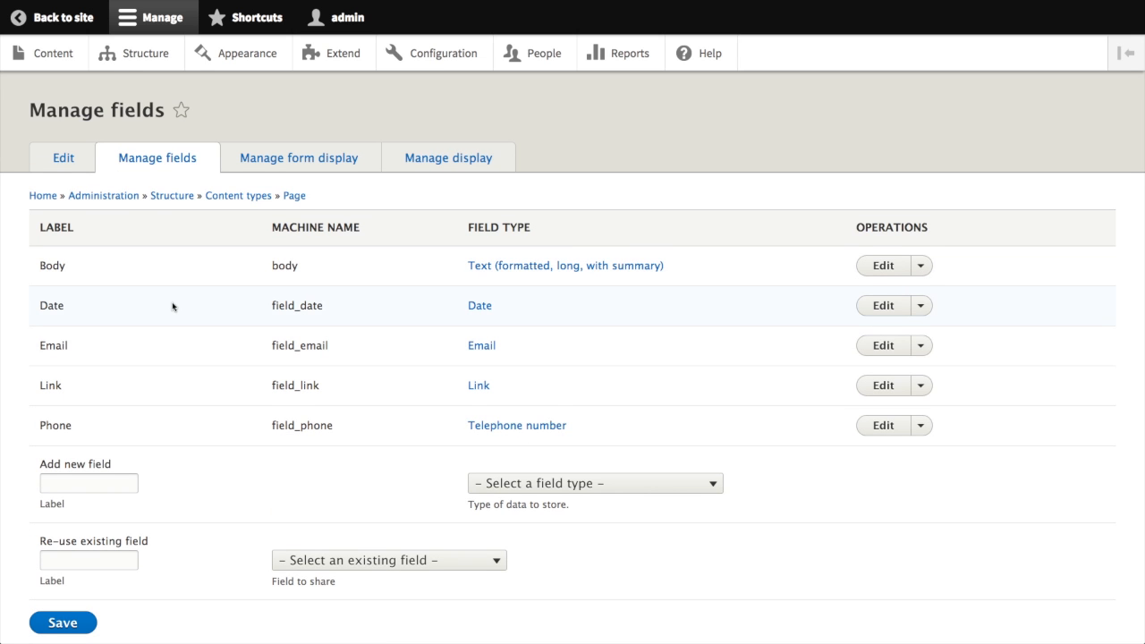
scroll(up, 3)
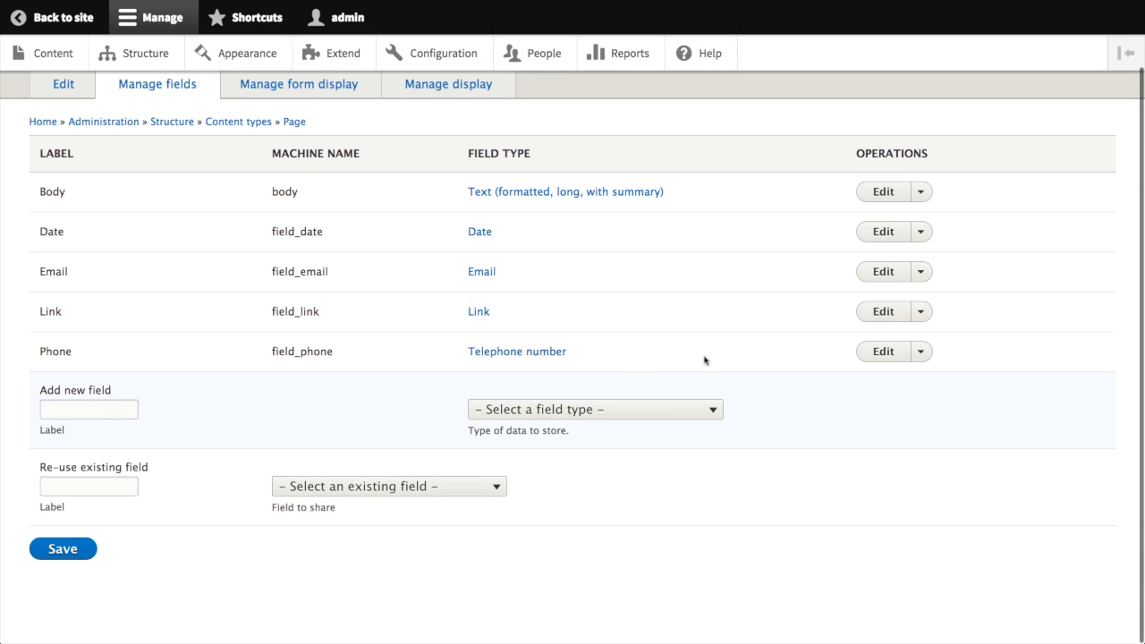
Step: Review the available new-field types in the dropdown without adding a field
click(594, 408)
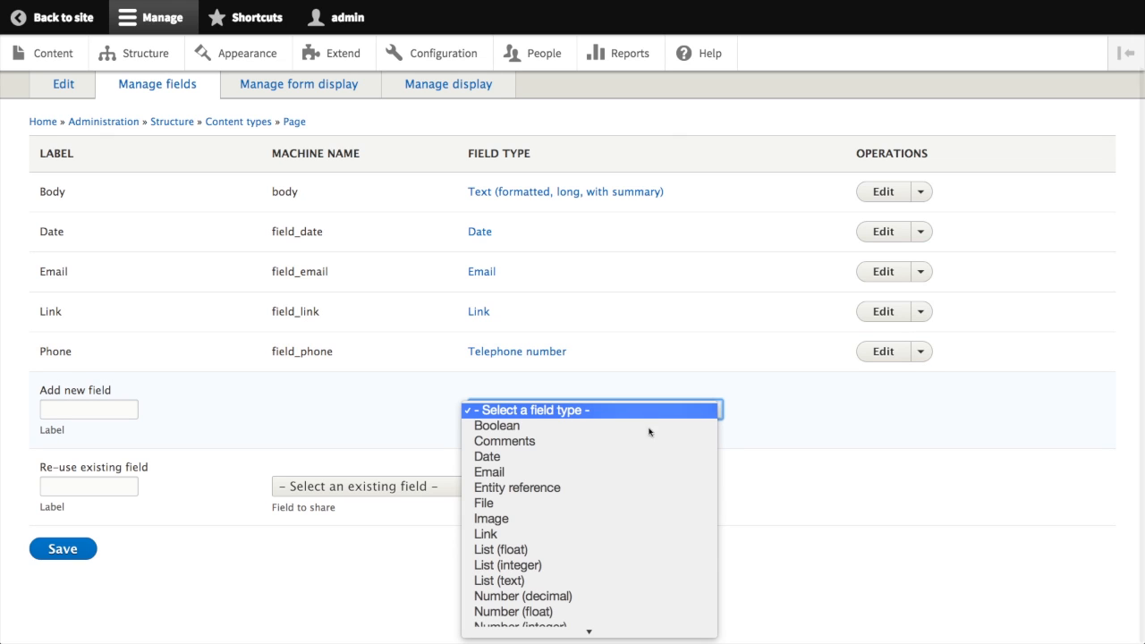
mouse_move(639, 472)
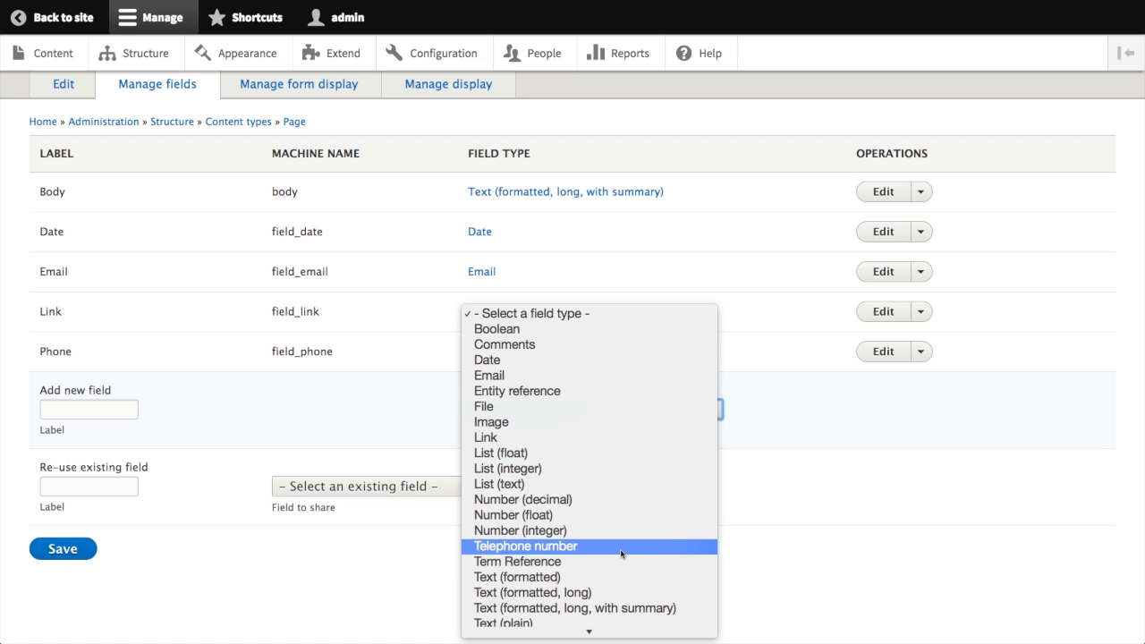
click(526, 545)
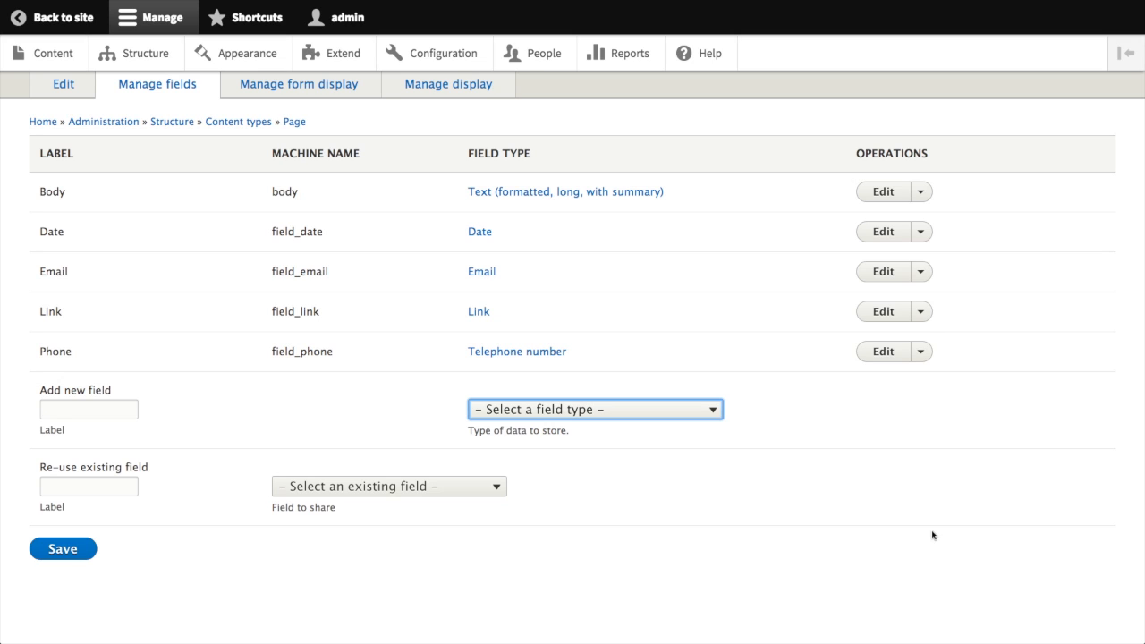
mouse_move(883, 350)
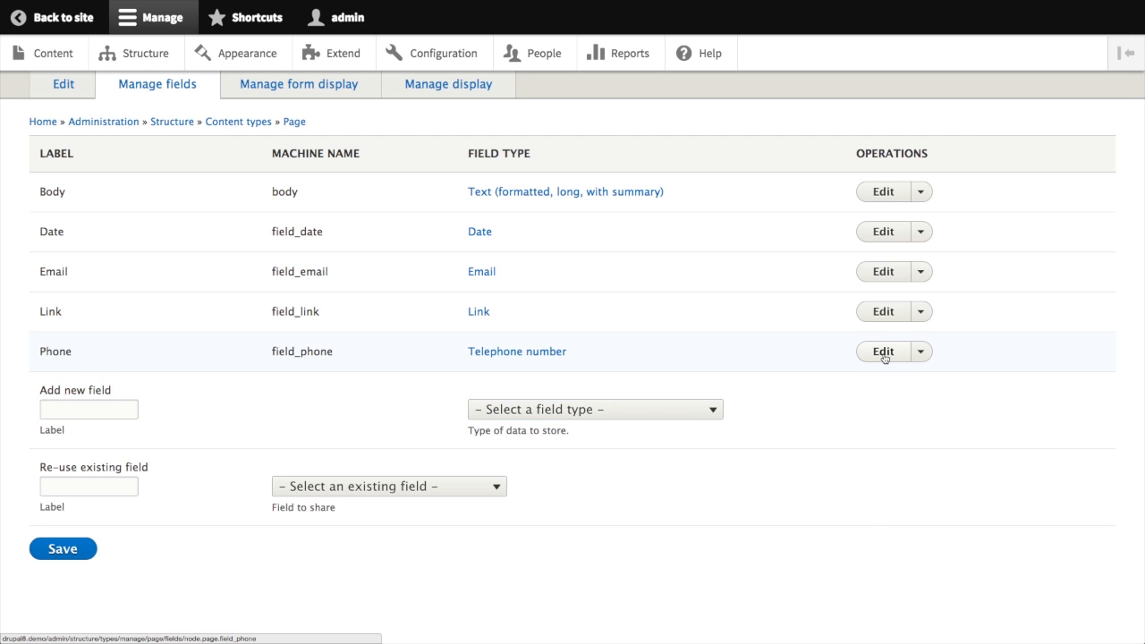
Step: View the Phone field's settings, then head to the Content list
click(881, 351)
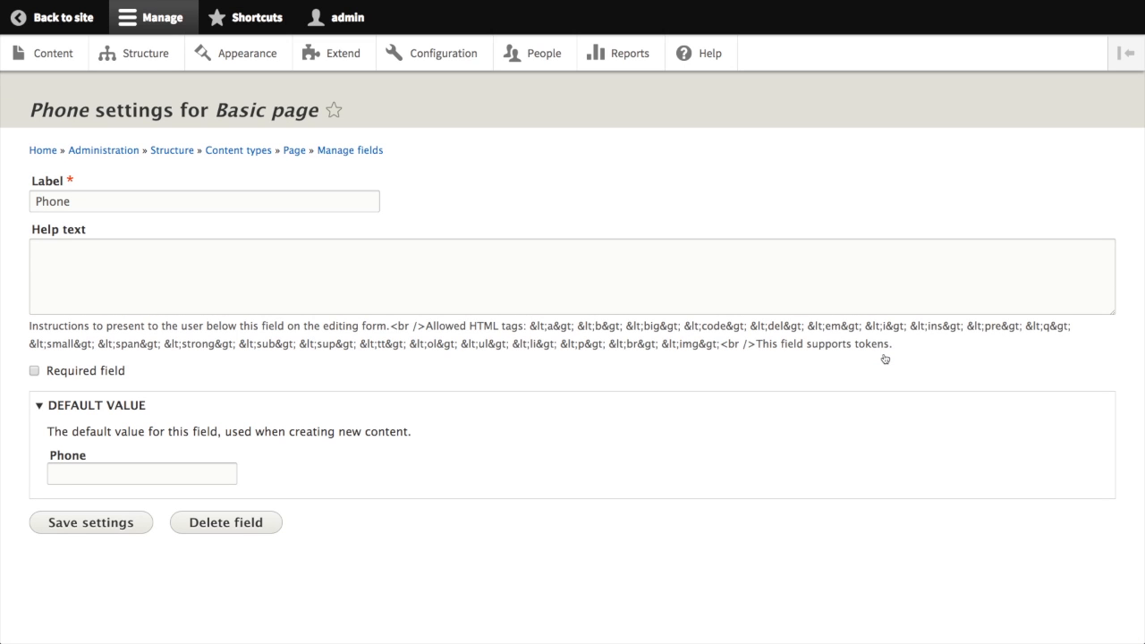
mouse_move(569, 402)
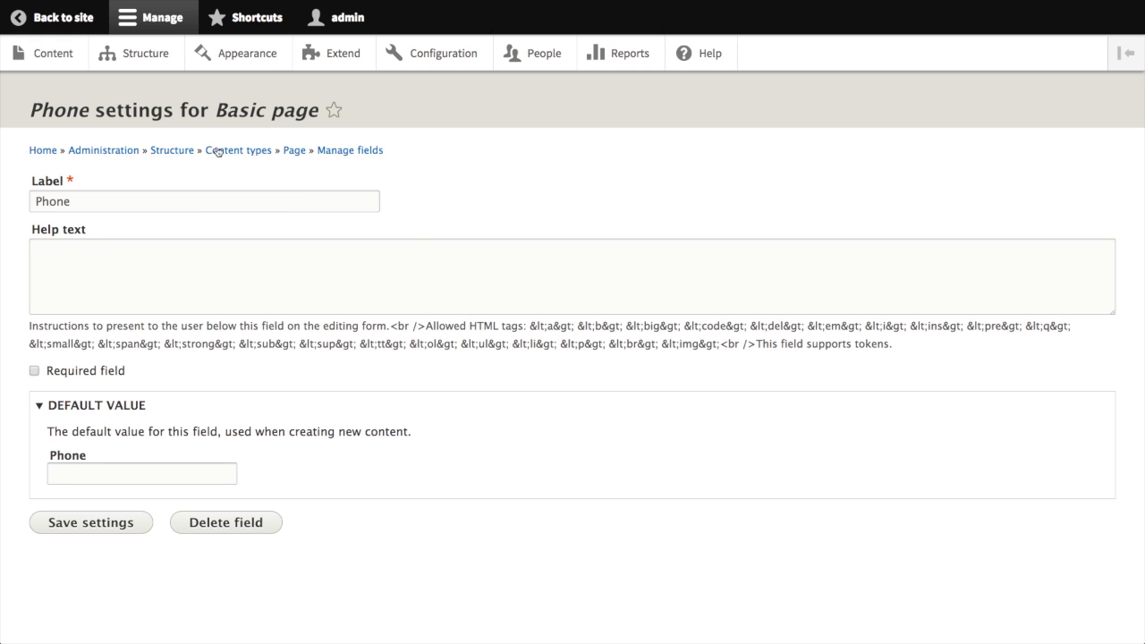
click(53, 54)
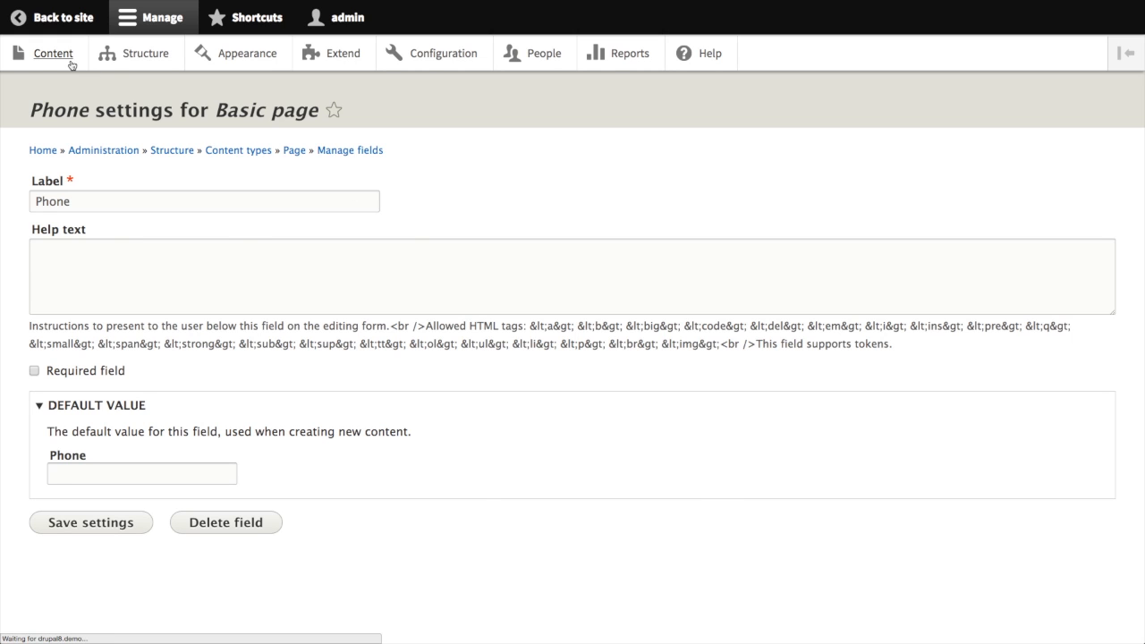
Step: View the Fields in Drupal 8 Core page and inspect the phone number link's markup
click(53, 54)
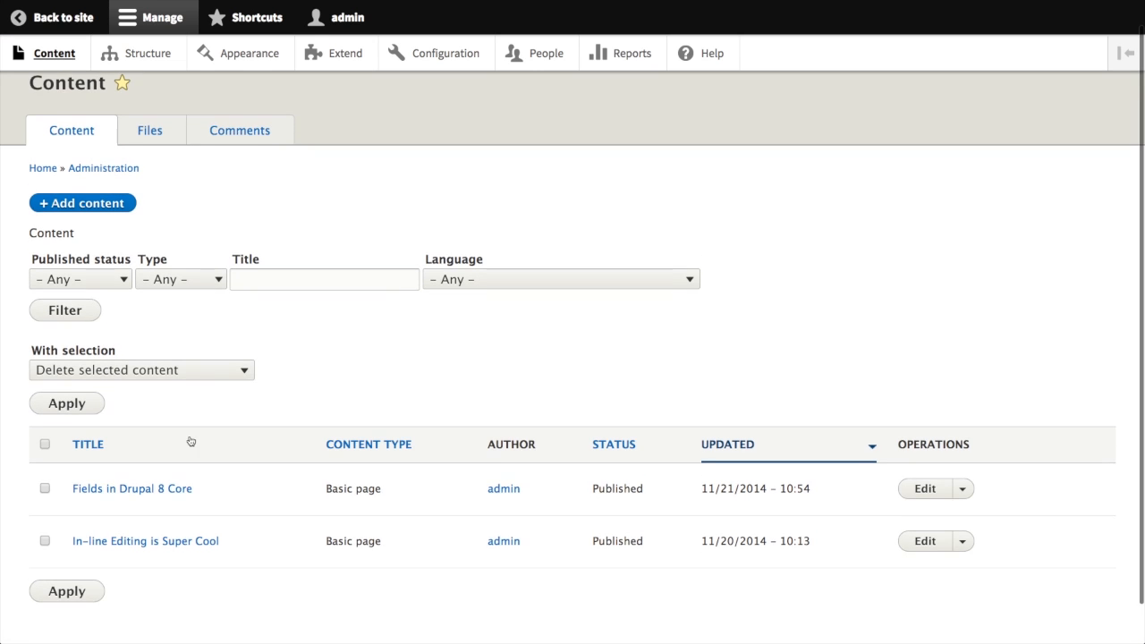
click(132, 488)
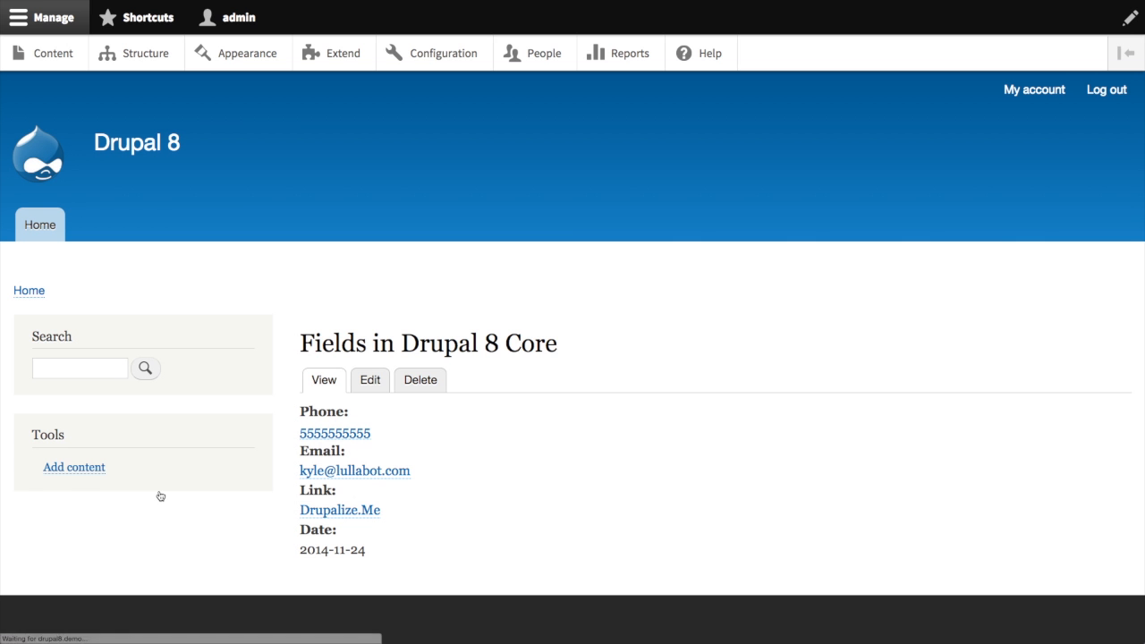
scroll(up, 3)
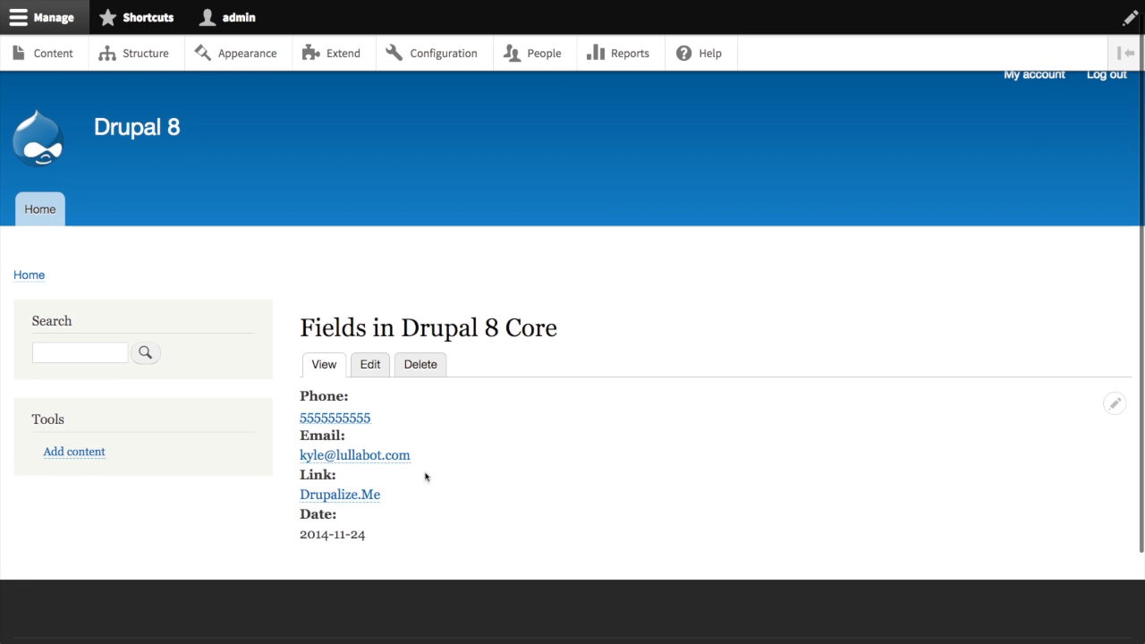
mouse_move(334, 419)
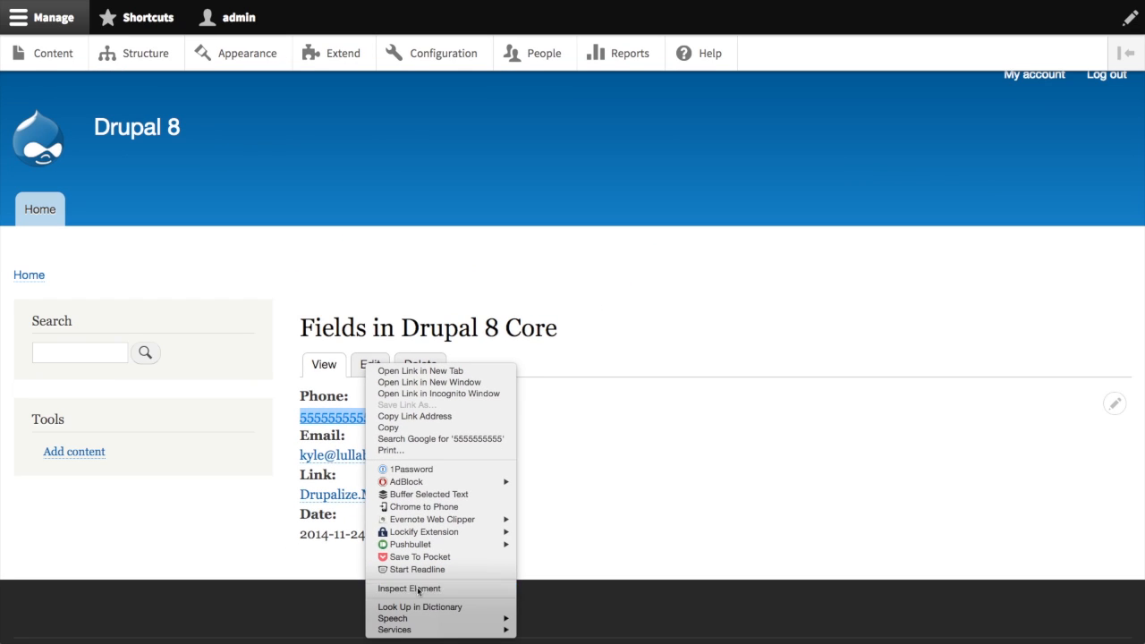
click(408, 586)
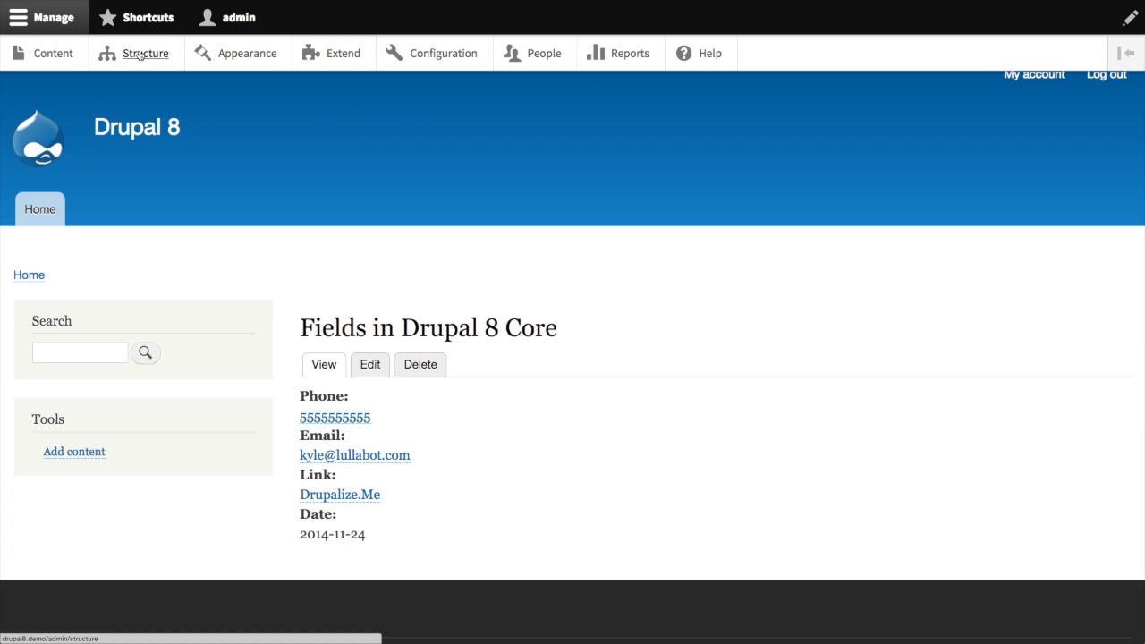
Step: Reach Manage display for the Basic page content type from its operations dropdown
click(145, 53)
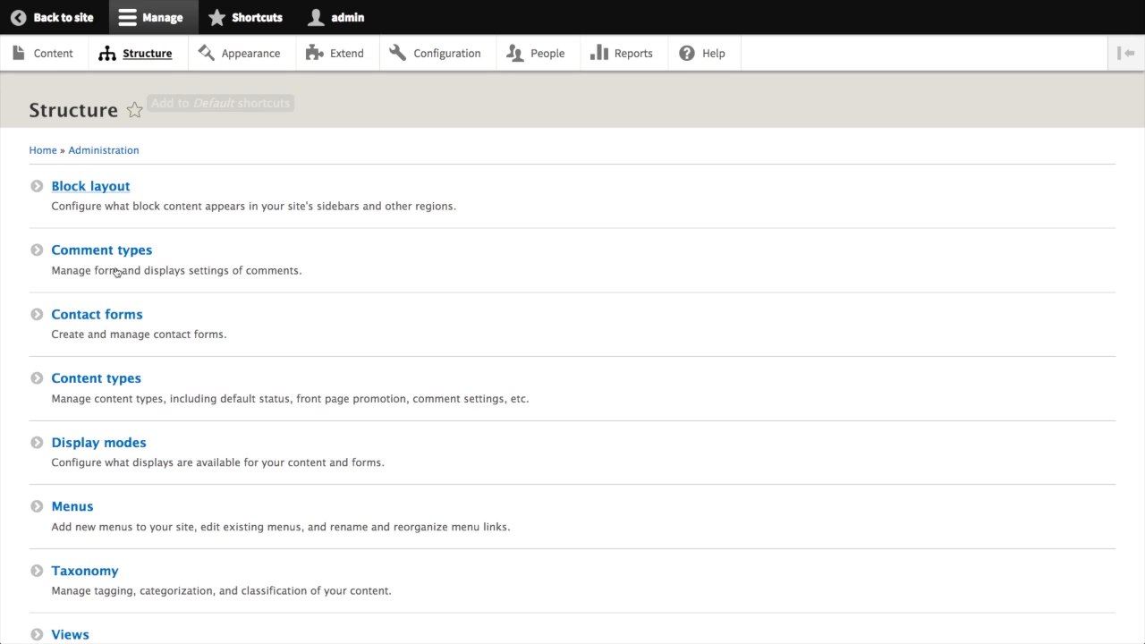
click(96, 378)
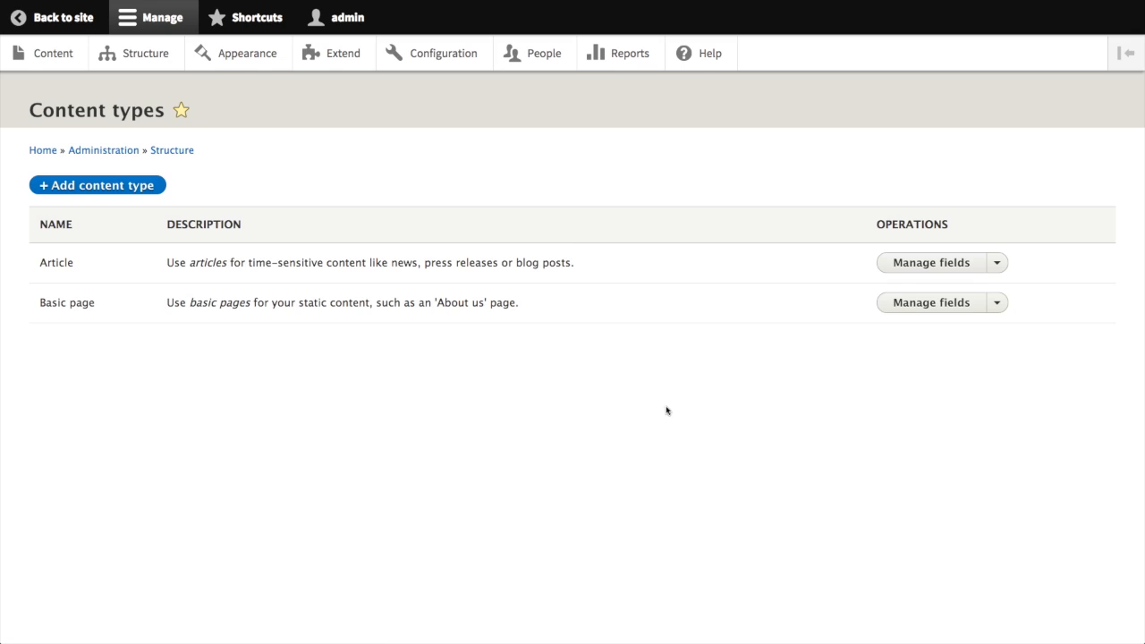
click(994, 302)
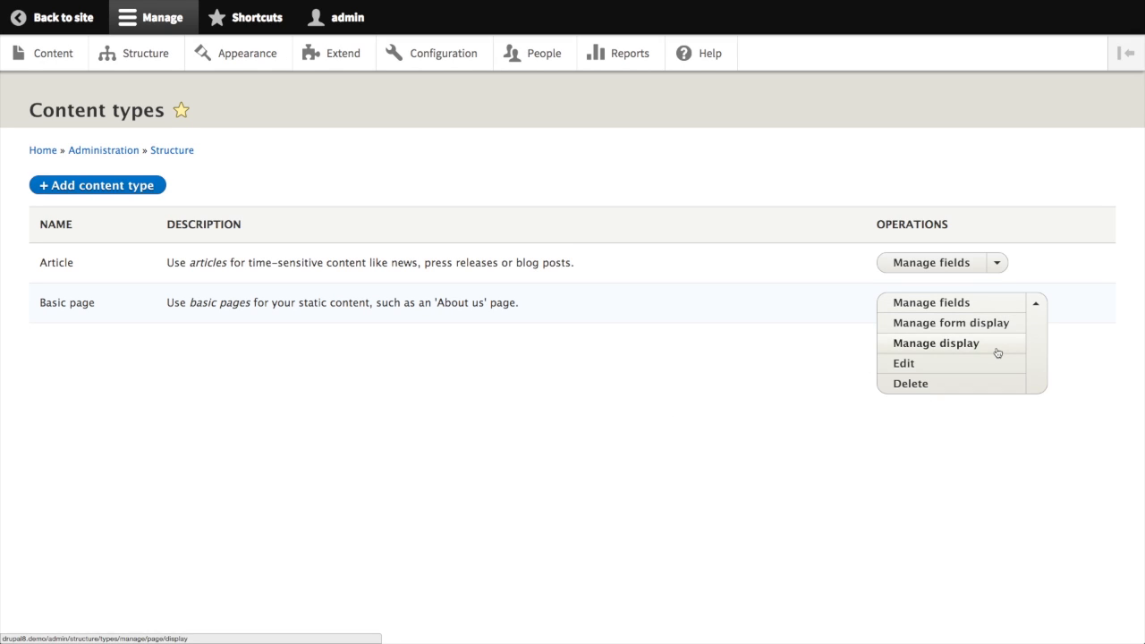
click(935, 344)
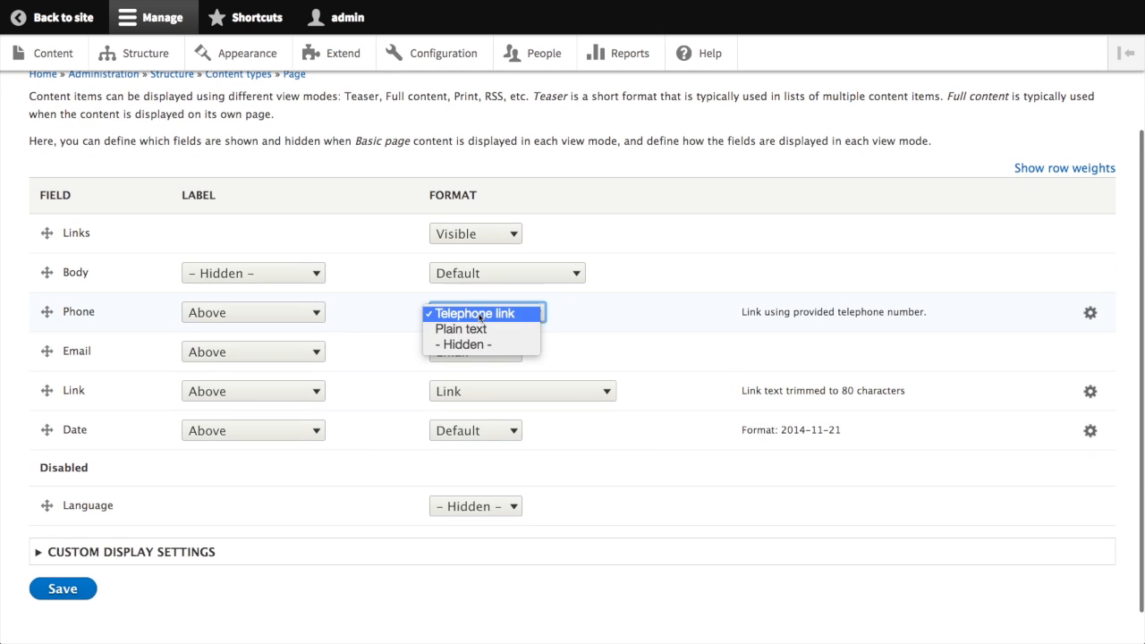
click(472, 313)
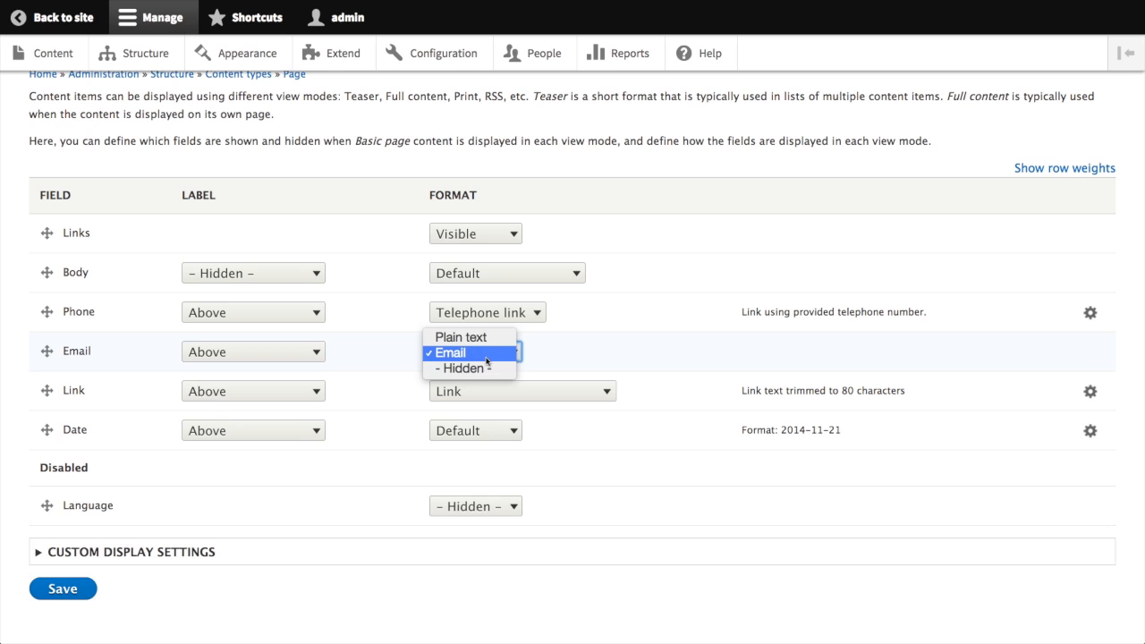
click(448, 350)
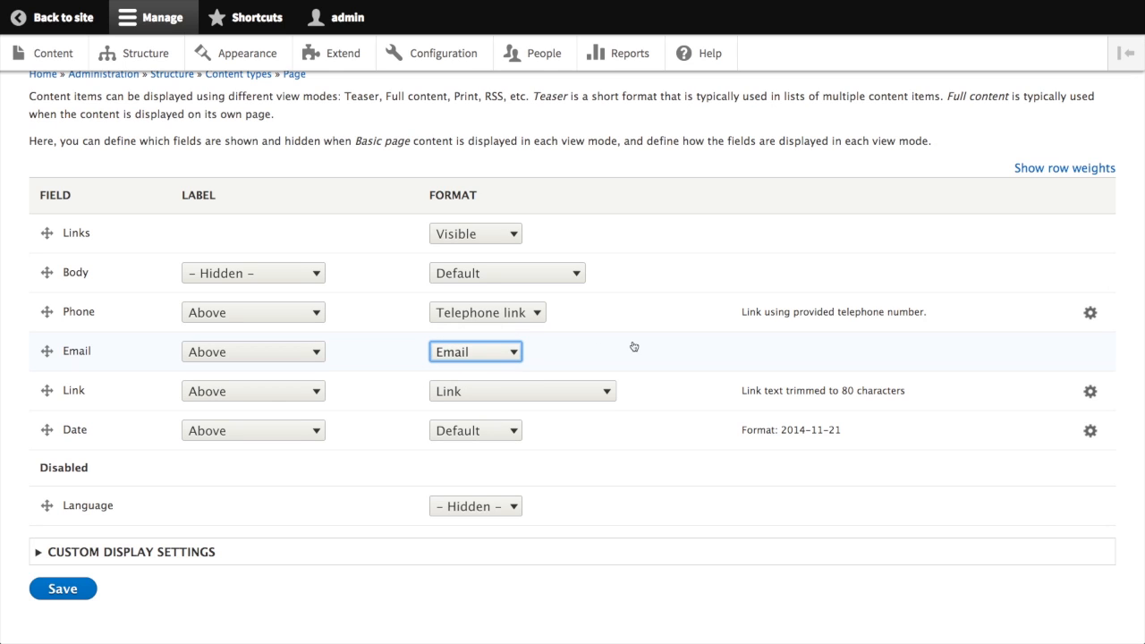
mouse_move(172, 397)
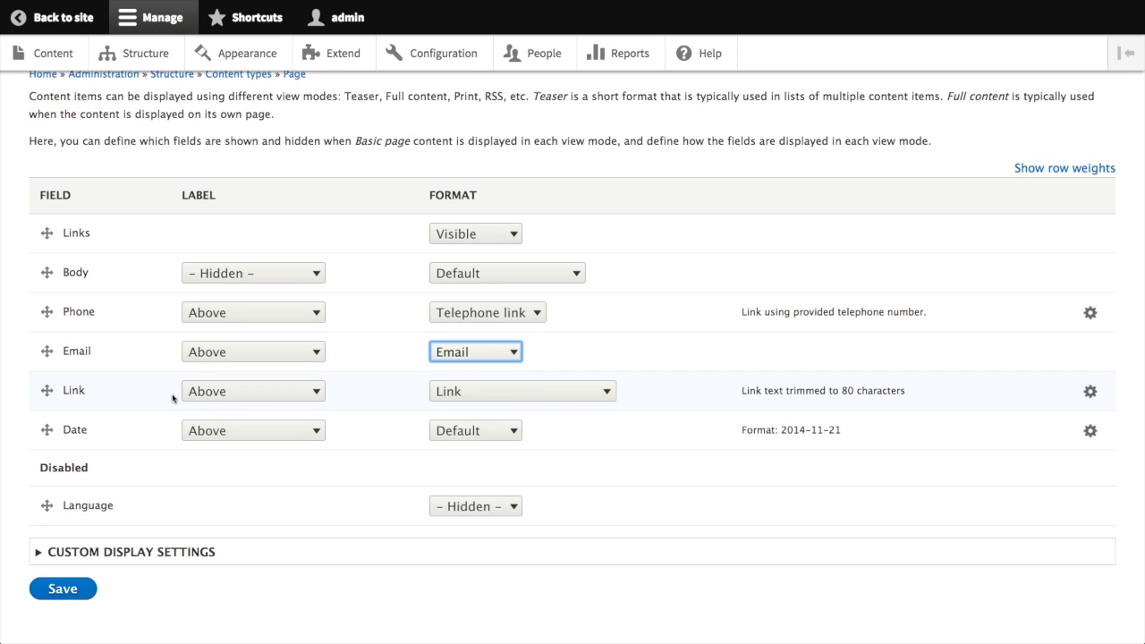
click(522, 390)
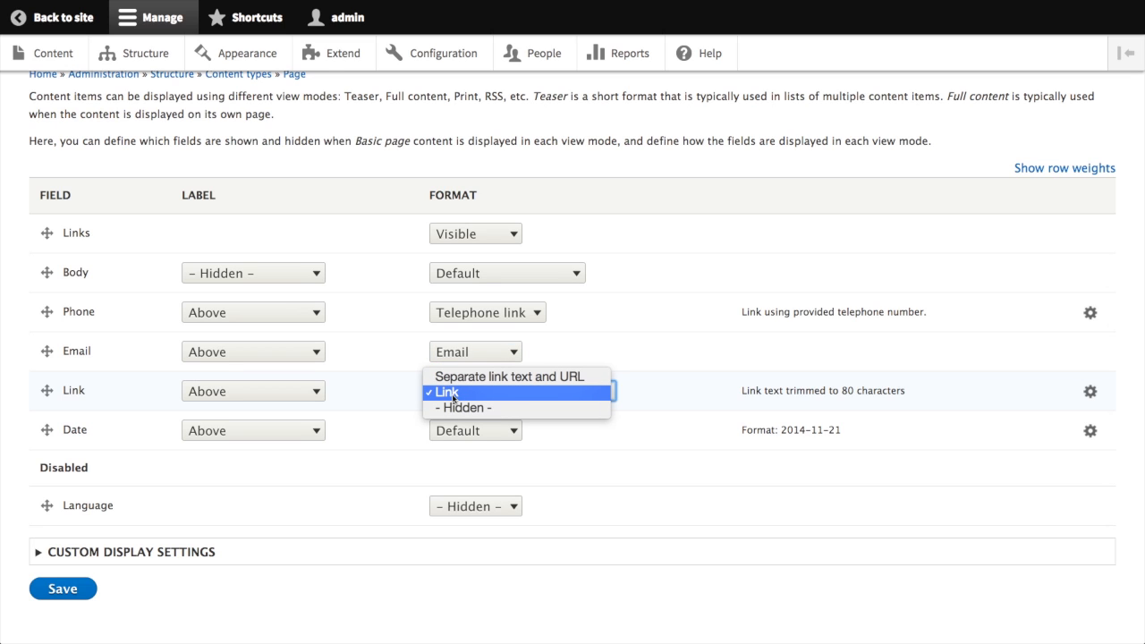
Step: Keep the Link field on the Link format and review its 80-character trim setting
click(444, 392)
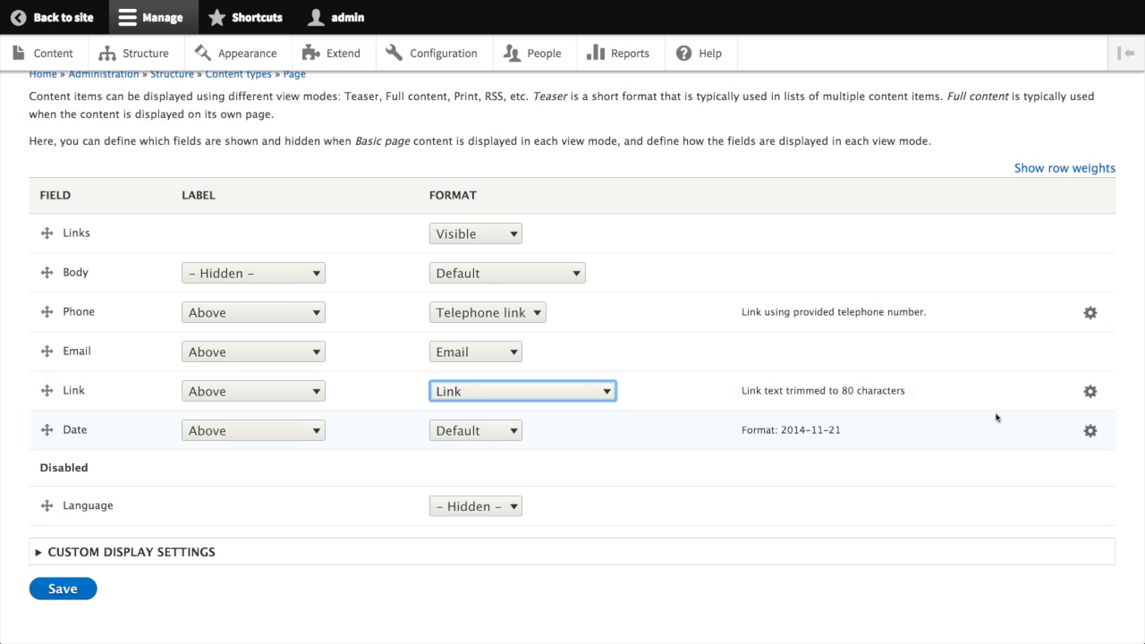
click(1089, 390)
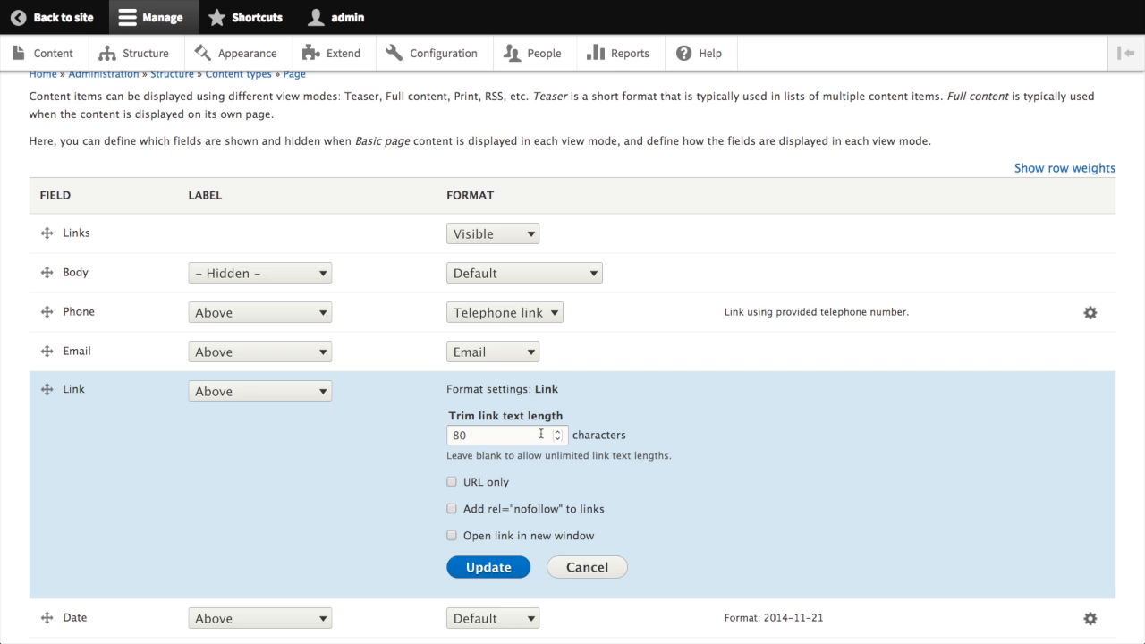
mouse_move(546, 521)
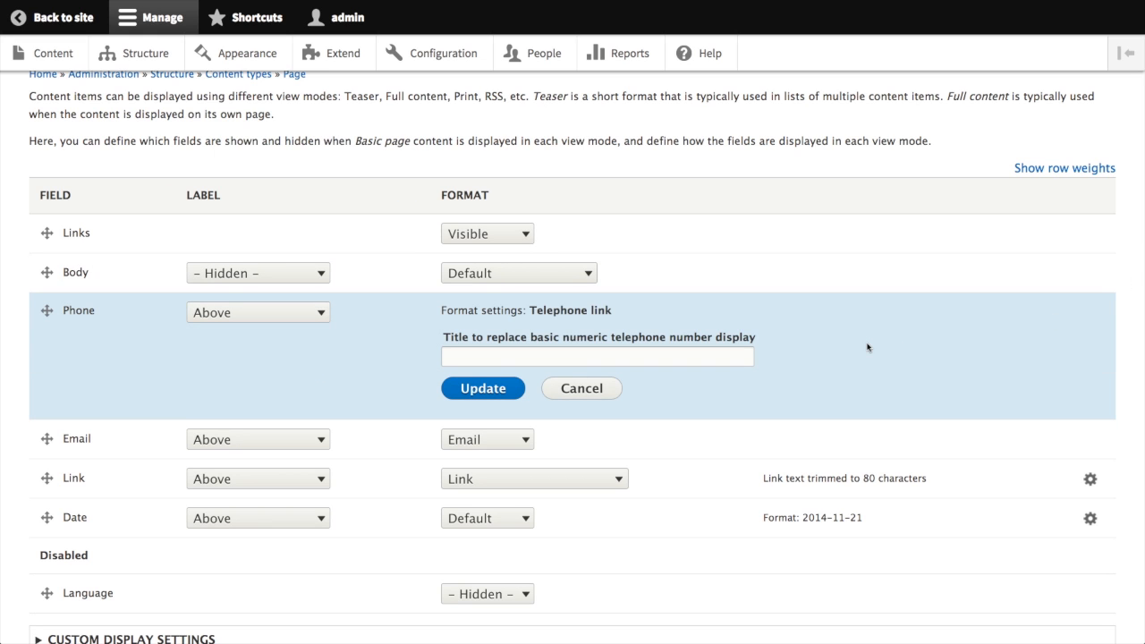
mouse_move(100, 440)
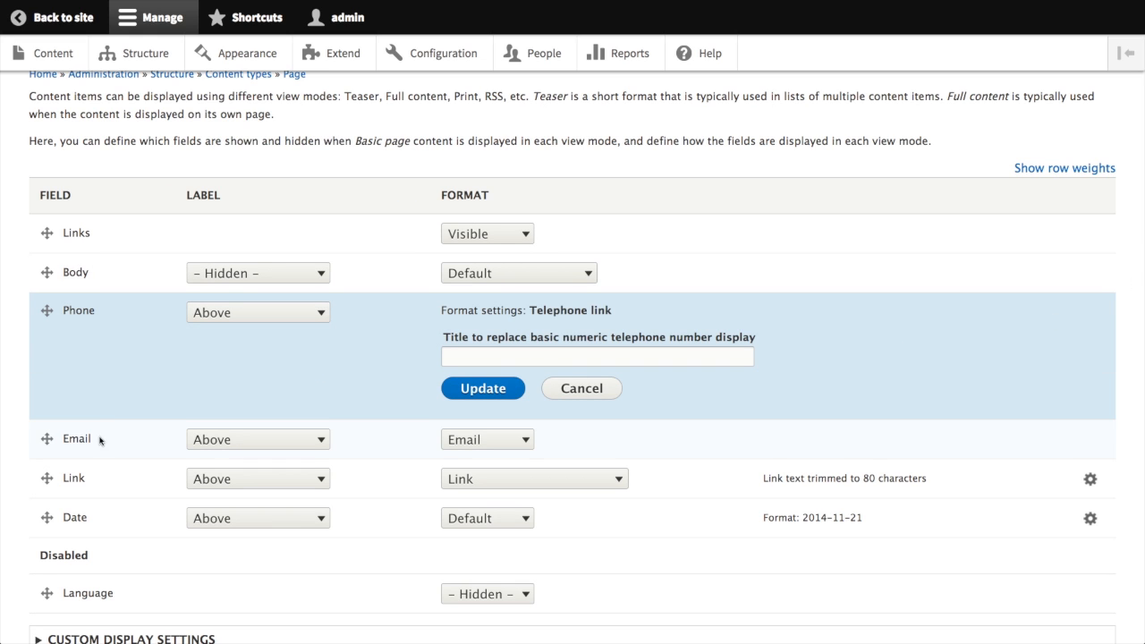
scroll(down, 3)
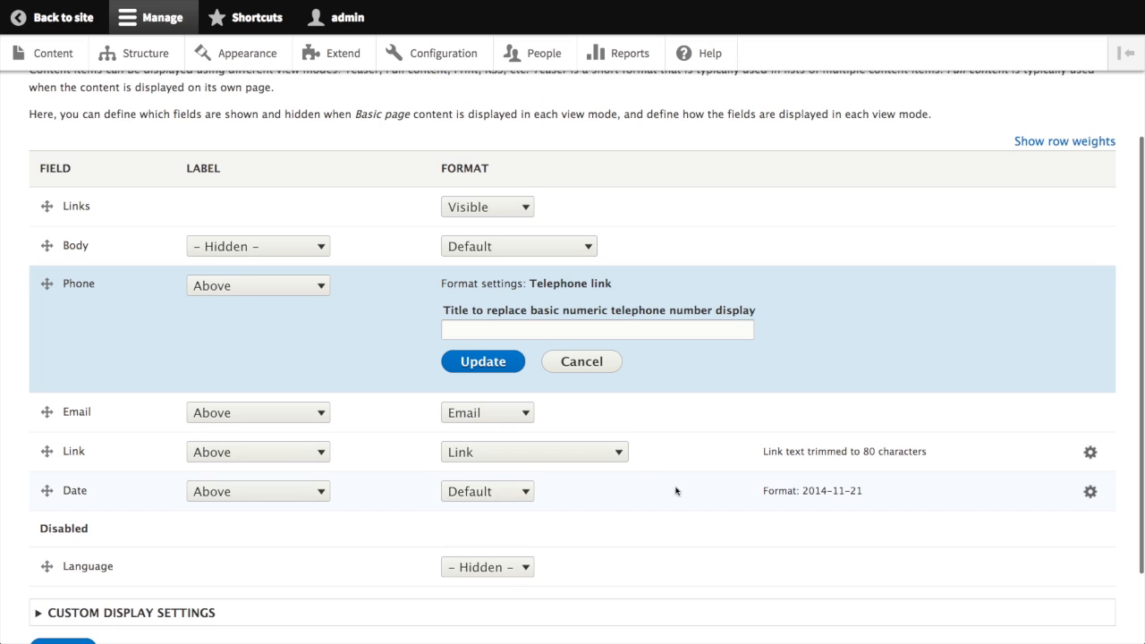
Step: Keep the Date field on Default format and review its date formats, leaving HTML Date chosen
click(487, 490)
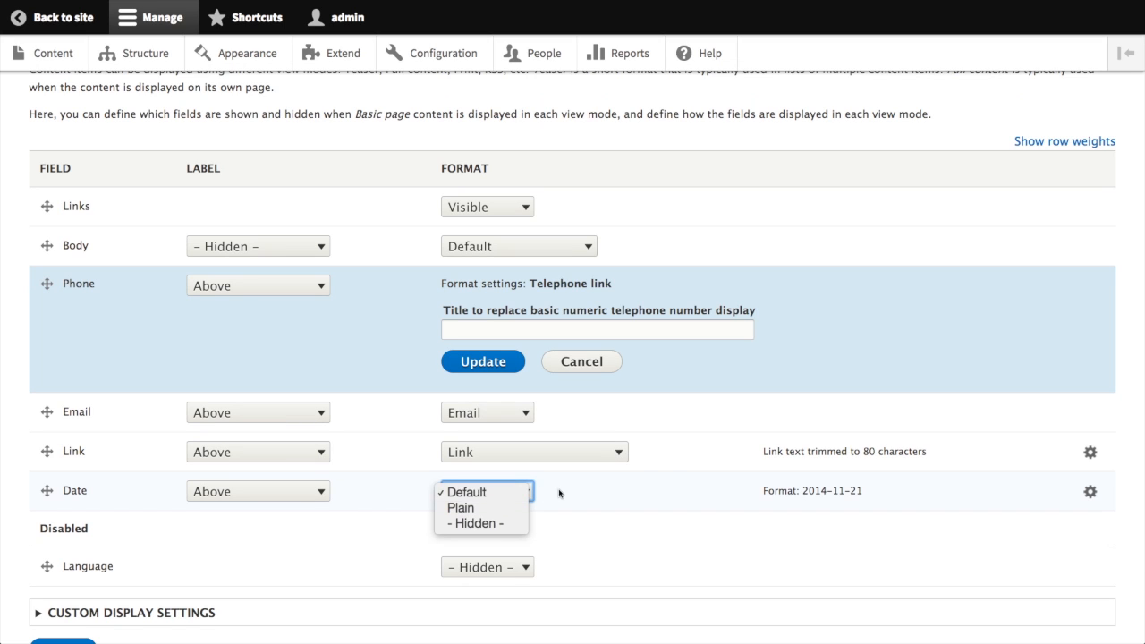
click(465, 492)
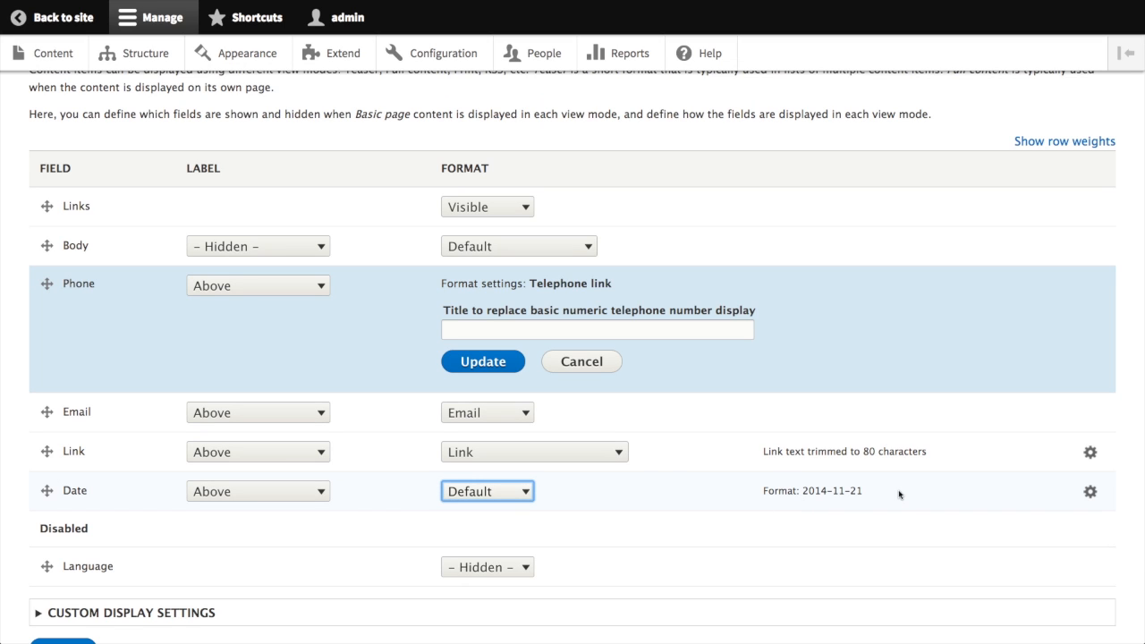
mouse_move(1105, 499)
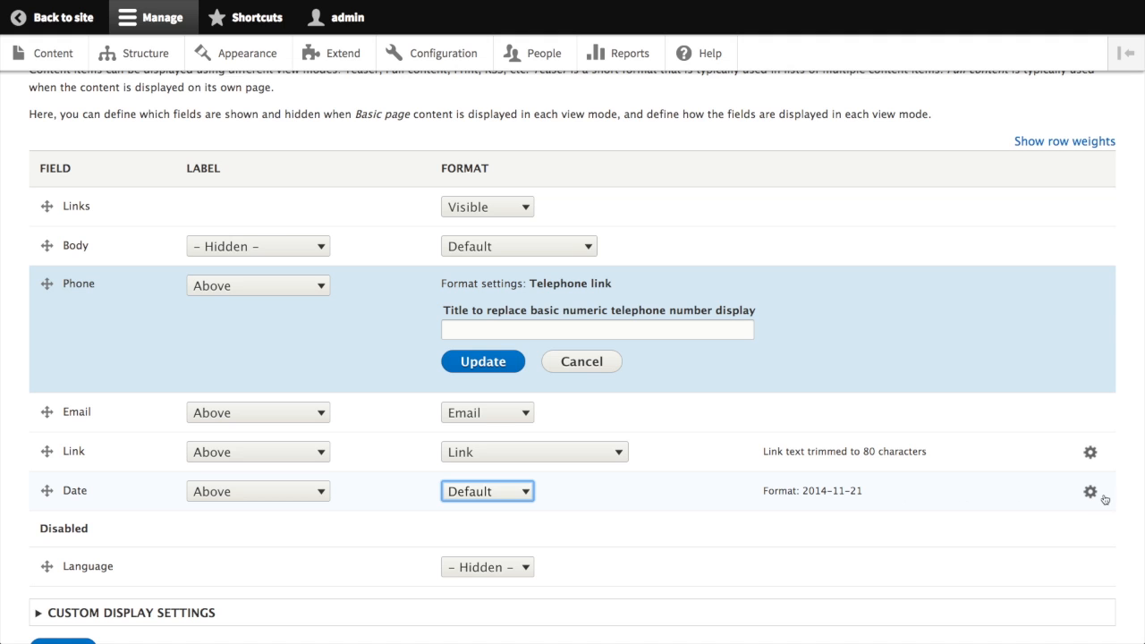
click(1089, 490)
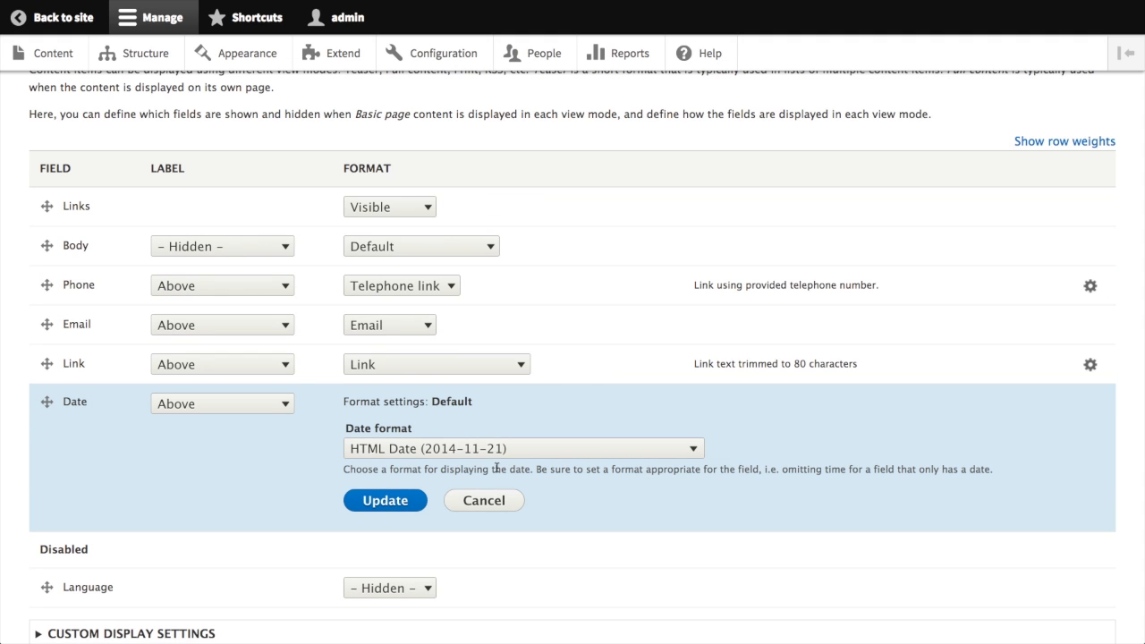
click(522, 447)
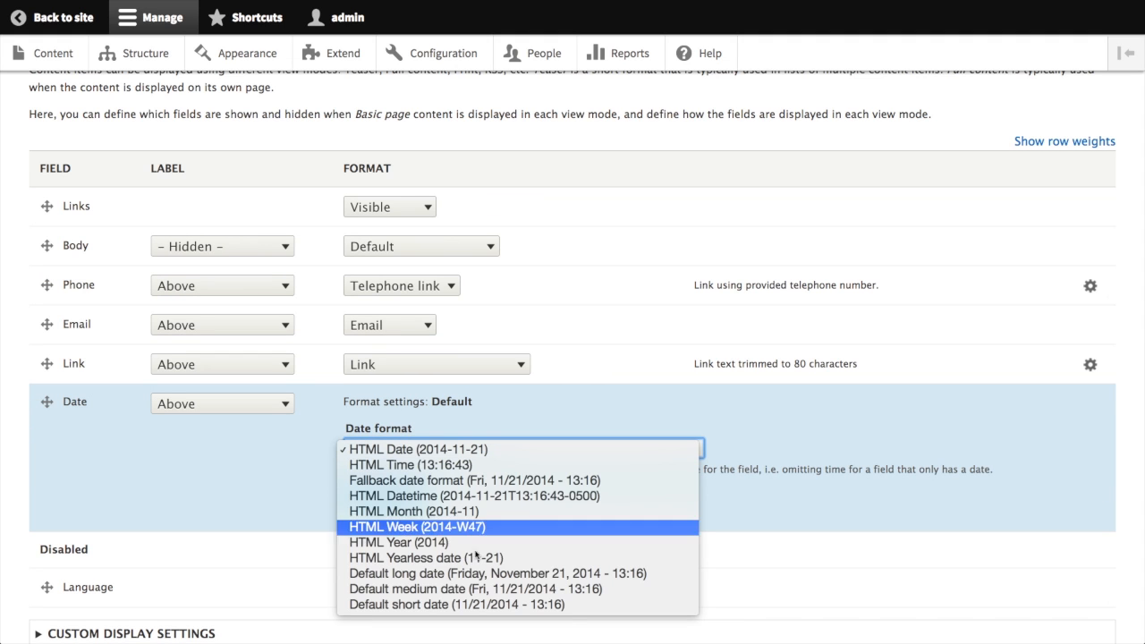
mouse_move(497, 572)
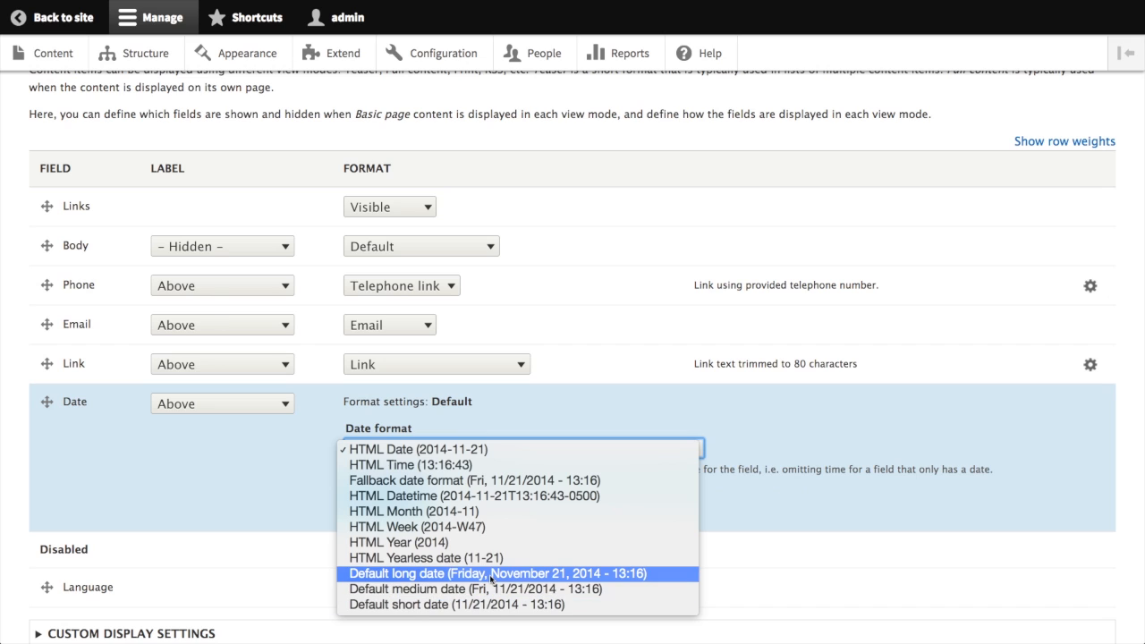
mouse_move(492, 449)
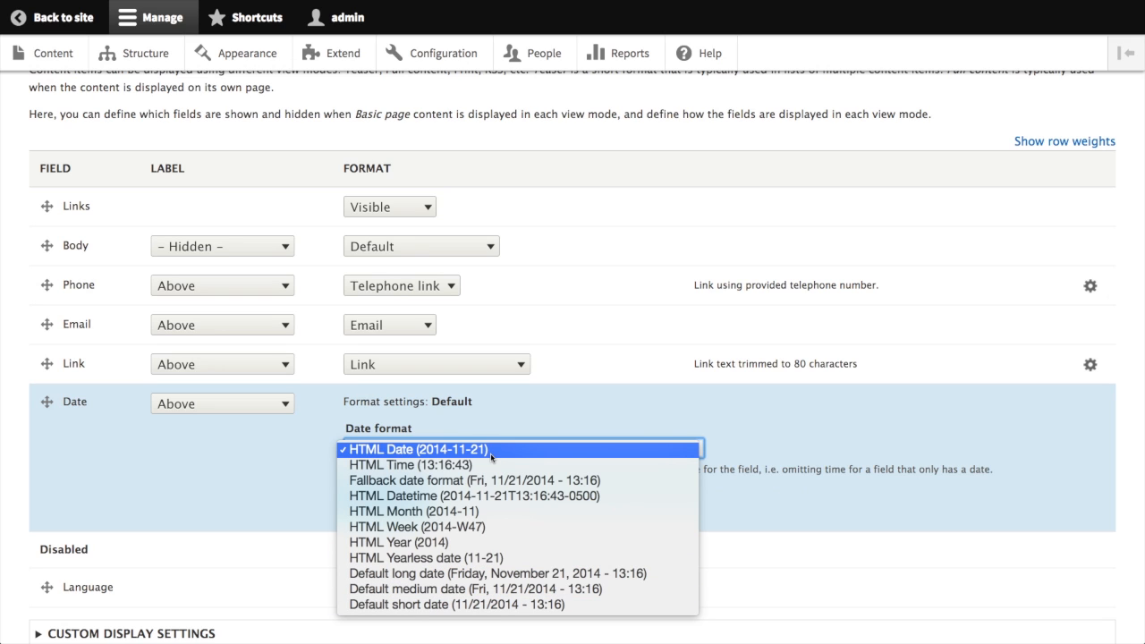
mouse_move(284, 461)
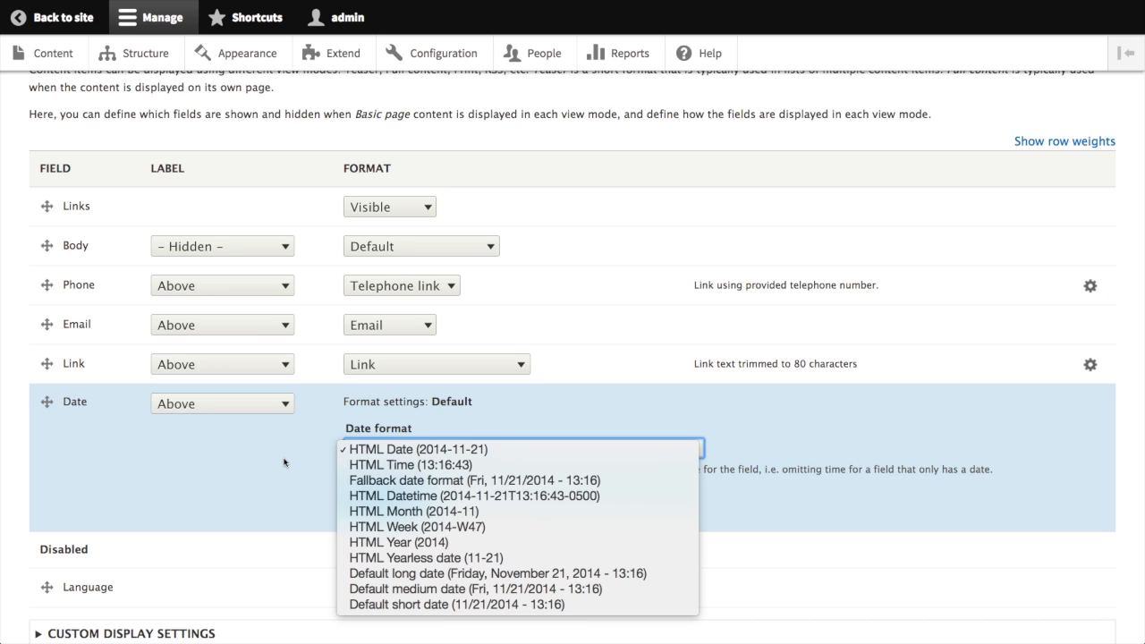
click(415, 447)
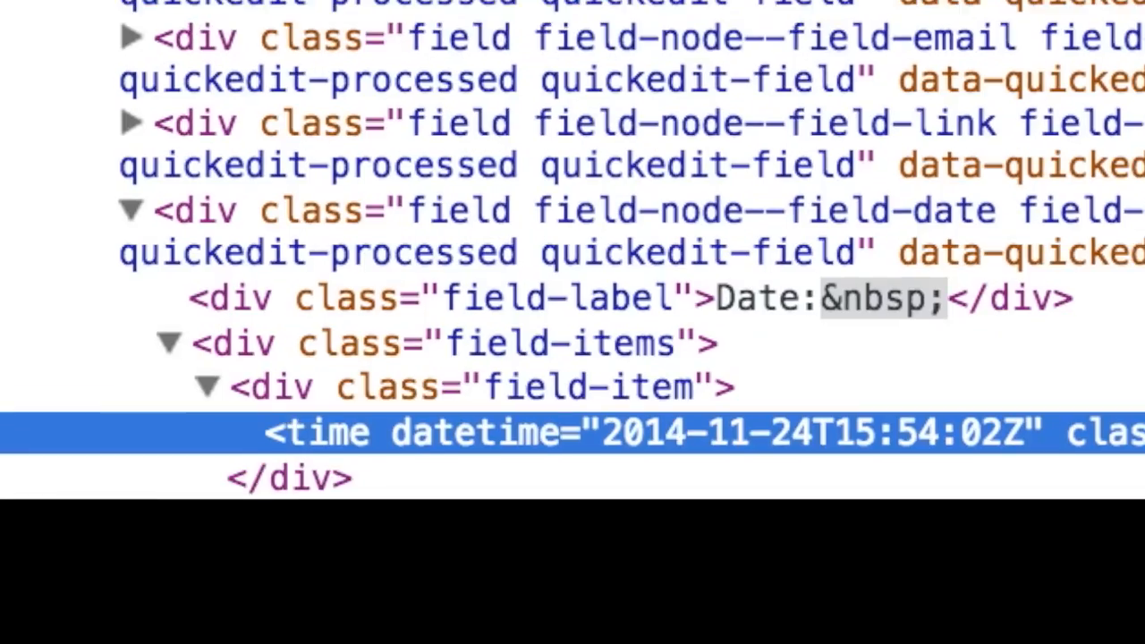
Step: Inspect the date's <time> markup, then view the Fields in Drupal 8 Core page
scroll(down, 3)
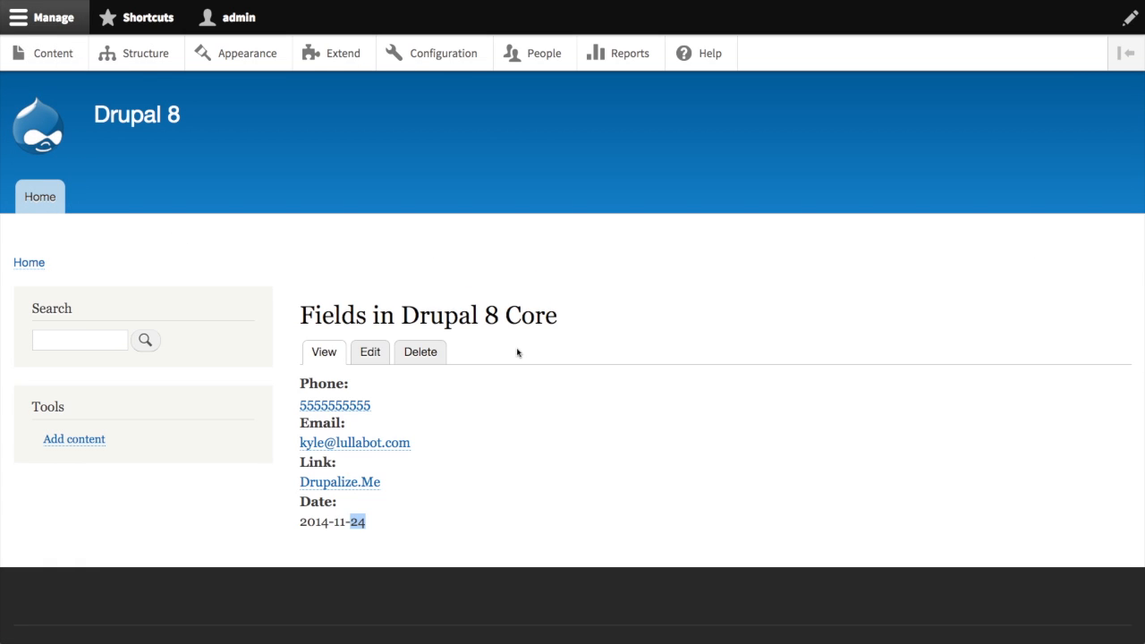
mouse_move(512, 425)
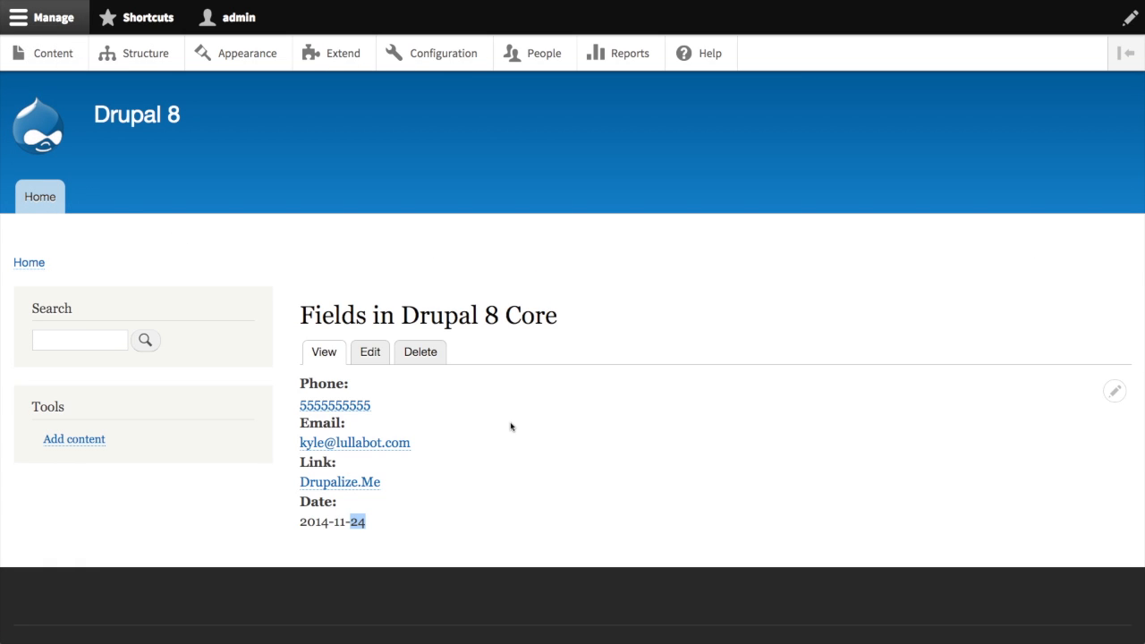
mouse_move(426, 429)
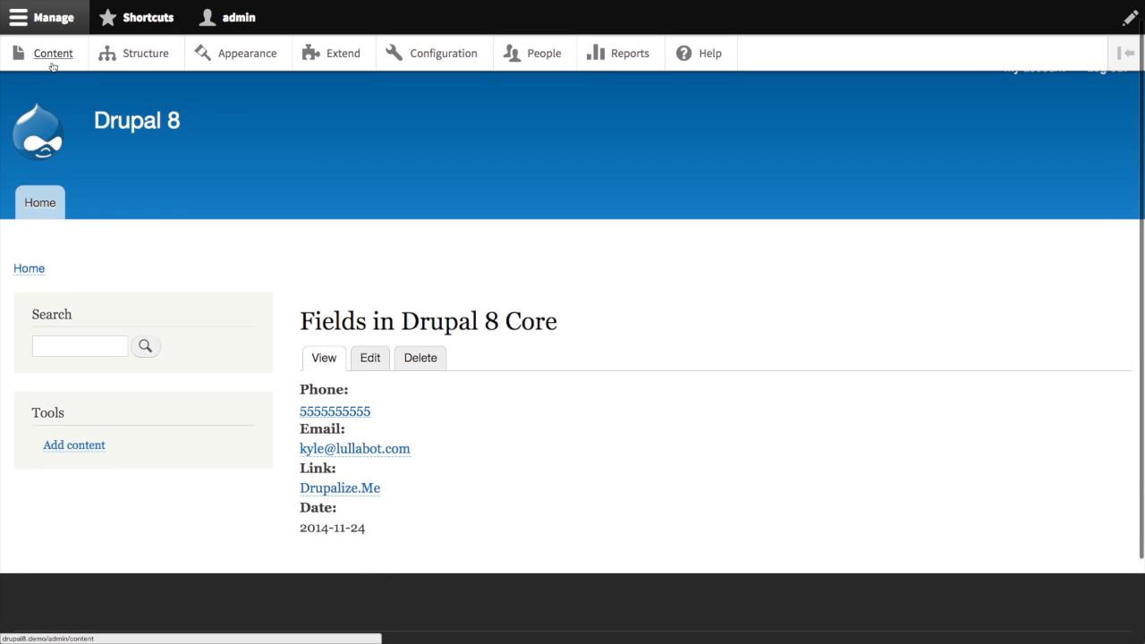
Step: Start a new Basic page from Content > Add content
click(54, 54)
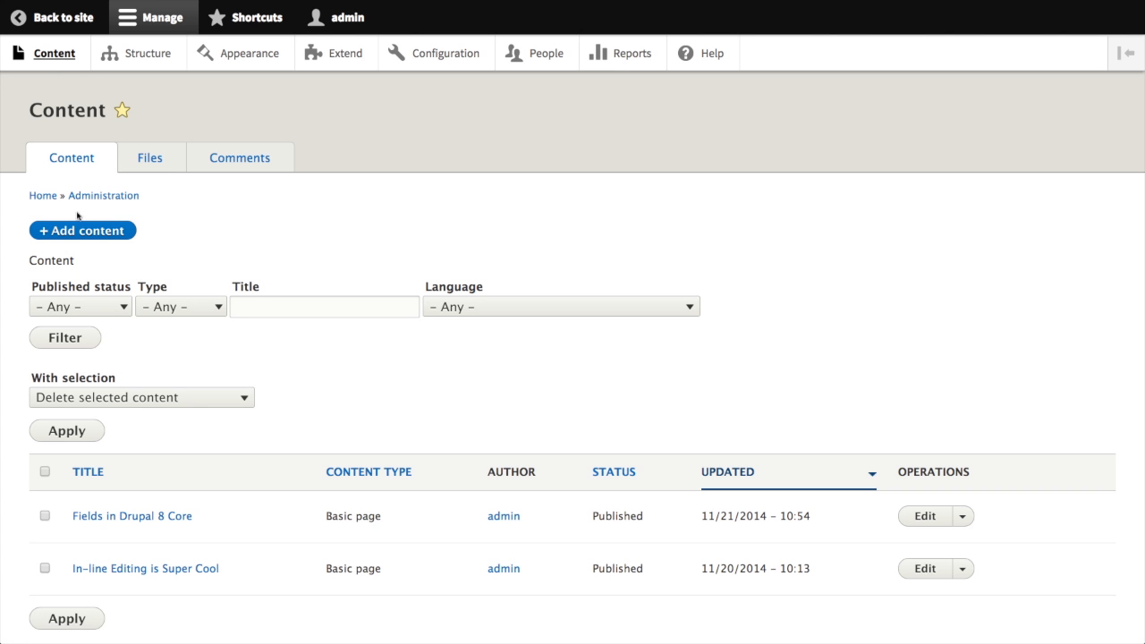
click(82, 229)
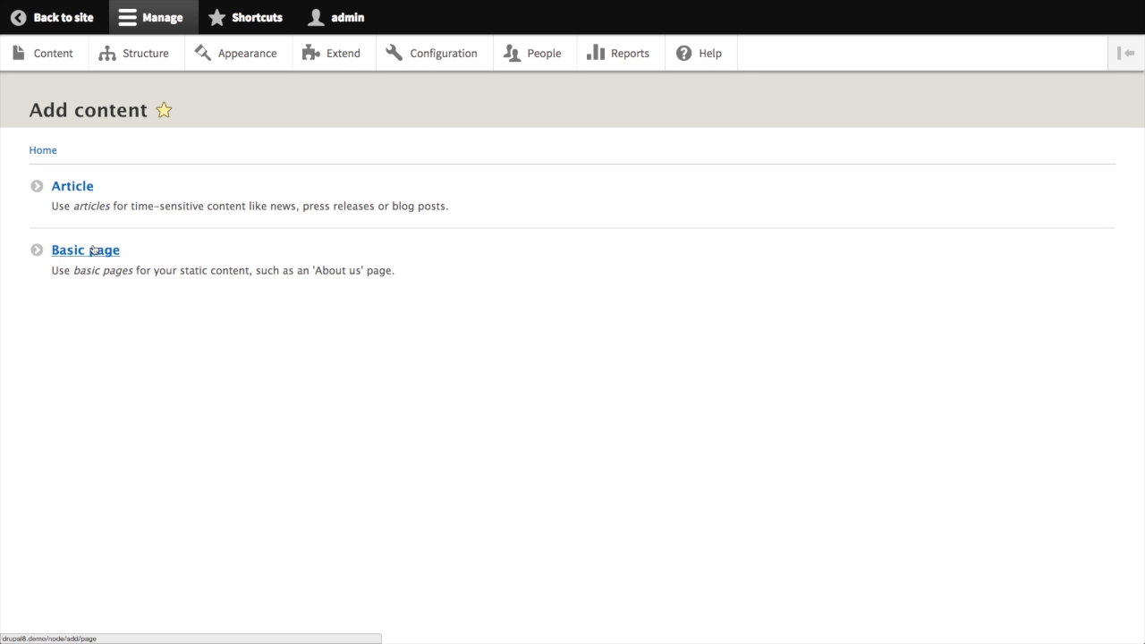
click(86, 251)
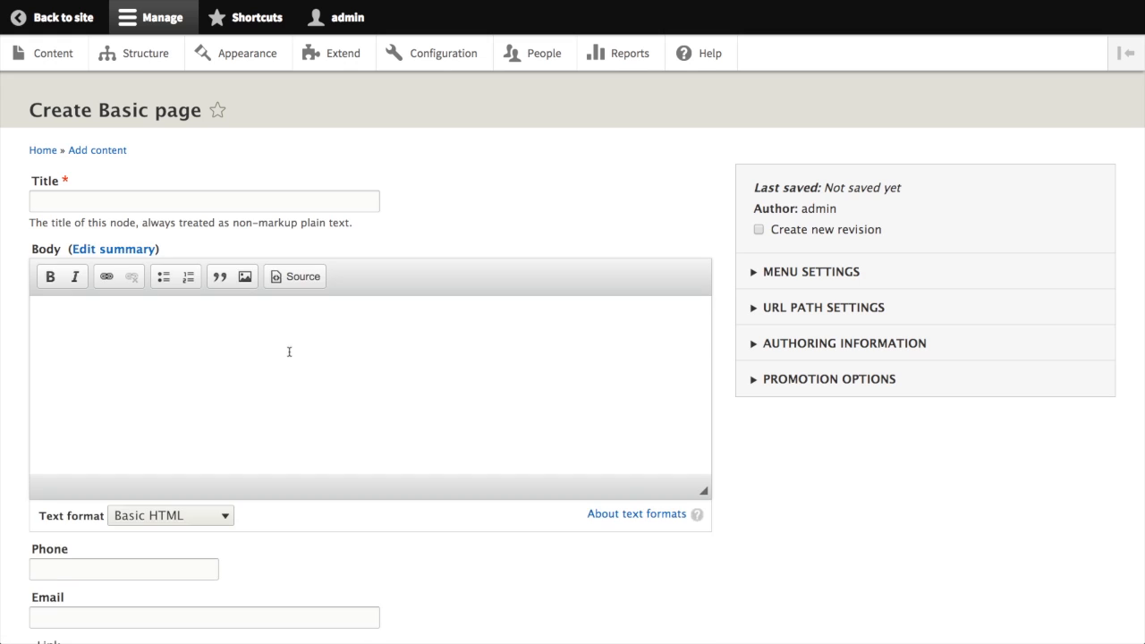
scroll(down, 3)
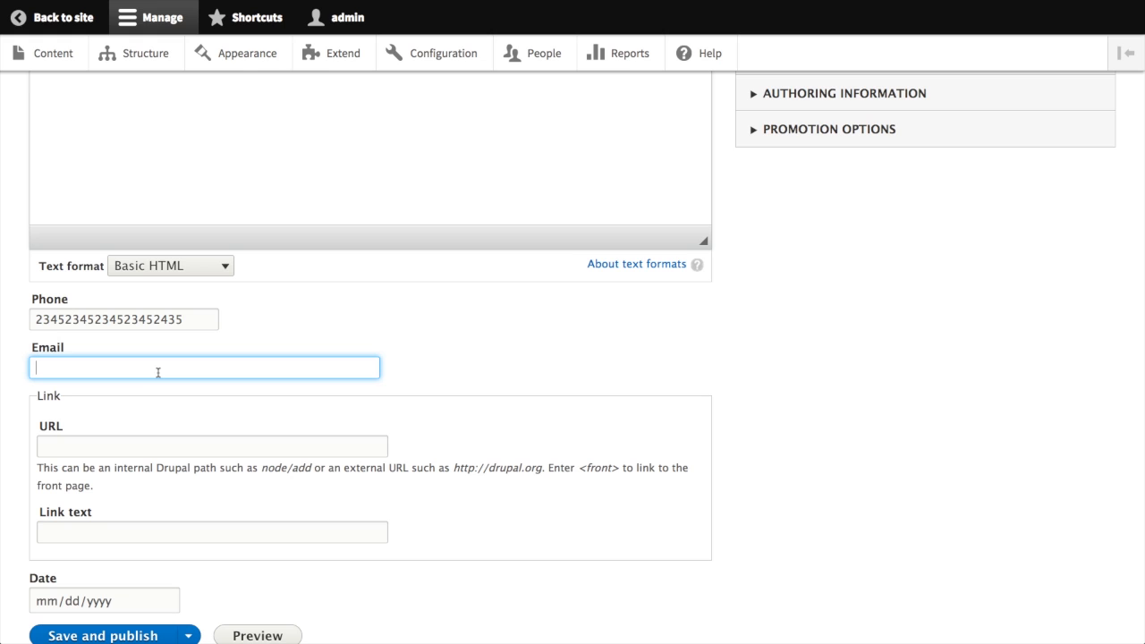
Step: Enter test.com as the Email, which fails validation for missing '@'
text(test)
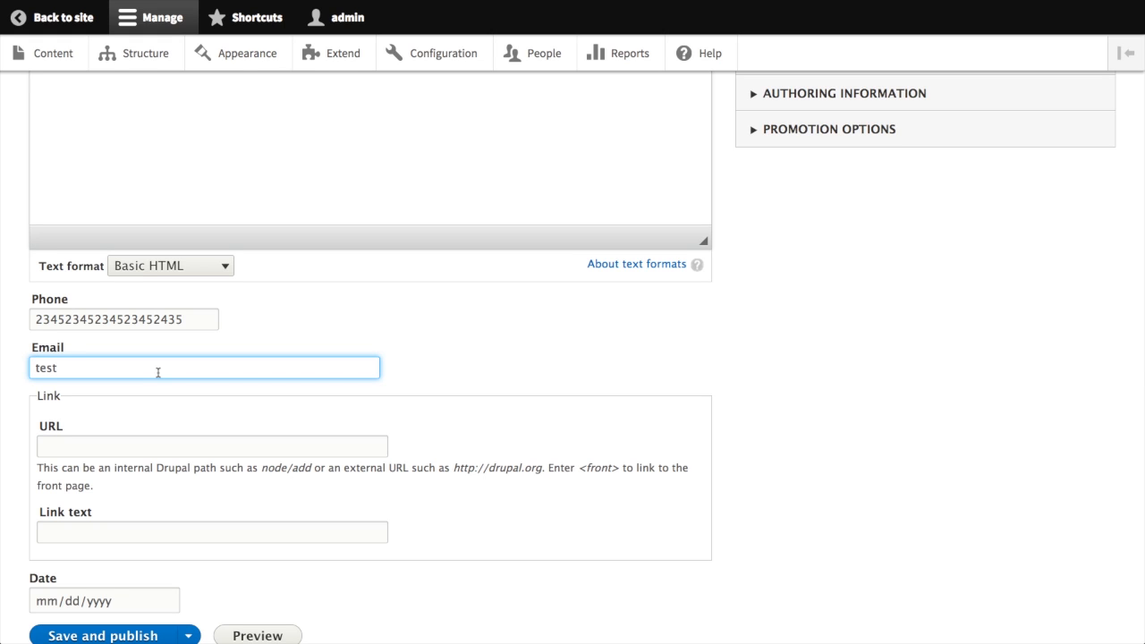
text(.com)
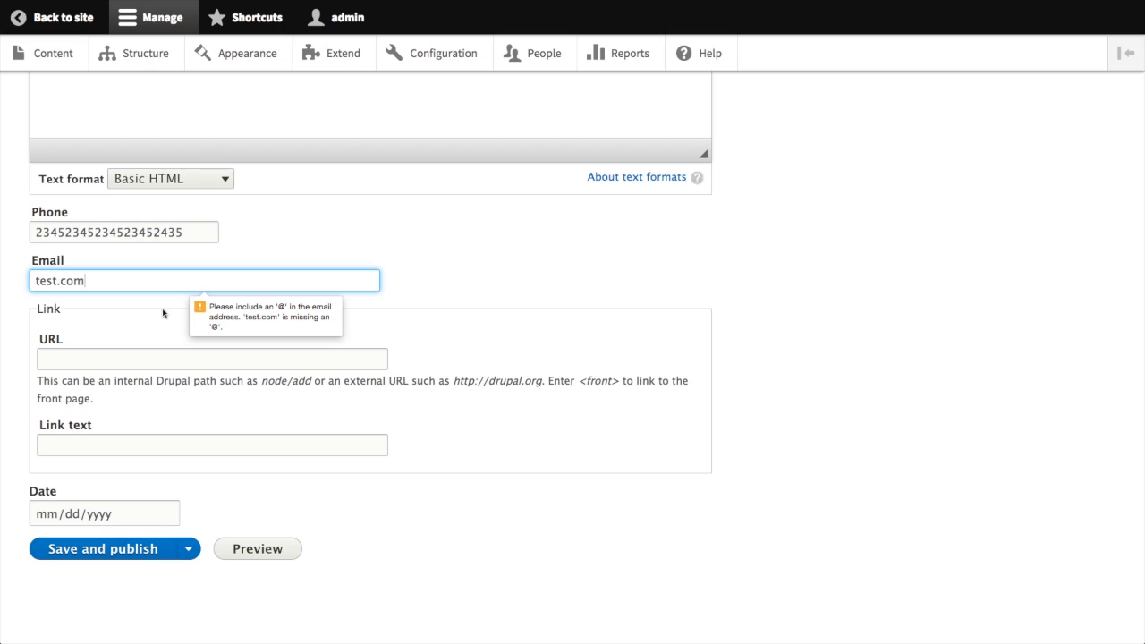
mouse_move(261, 330)
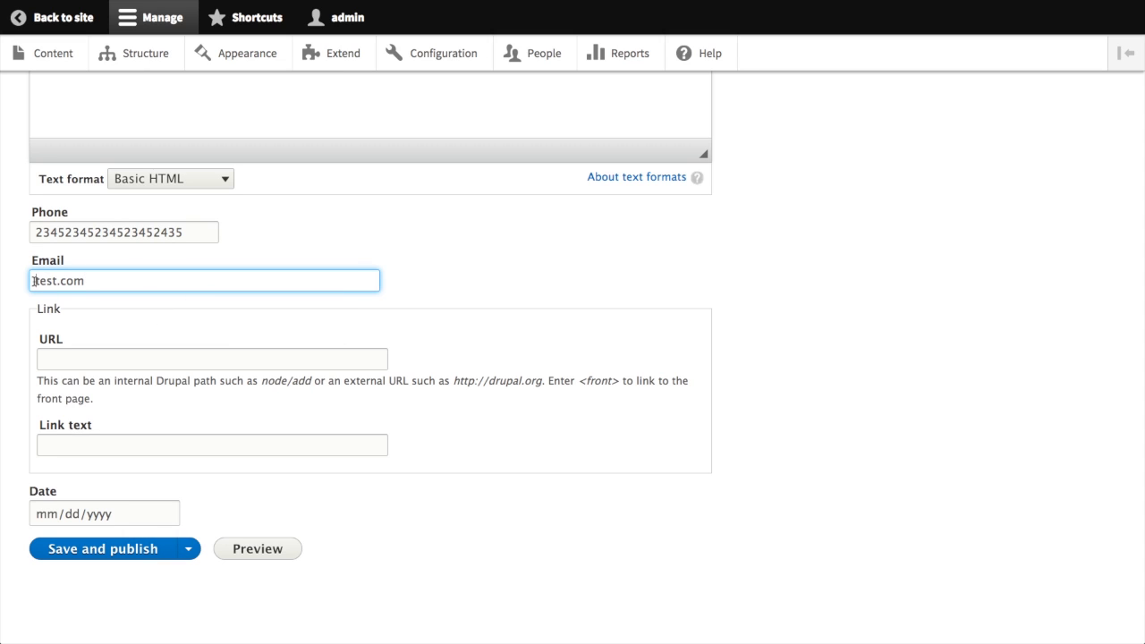
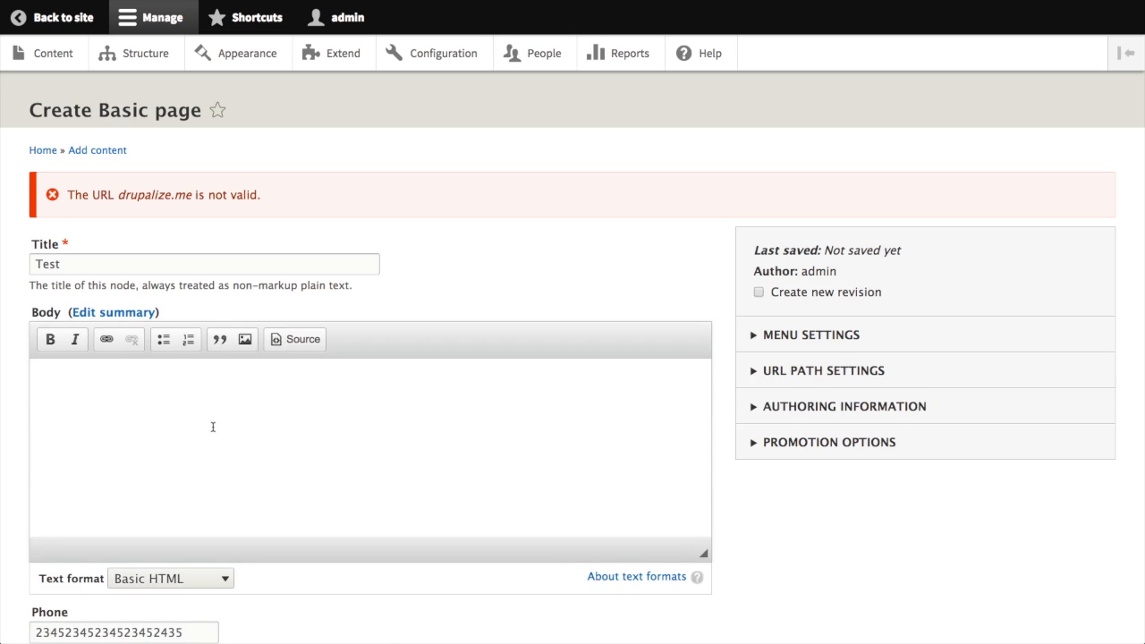
scroll(down, 3)
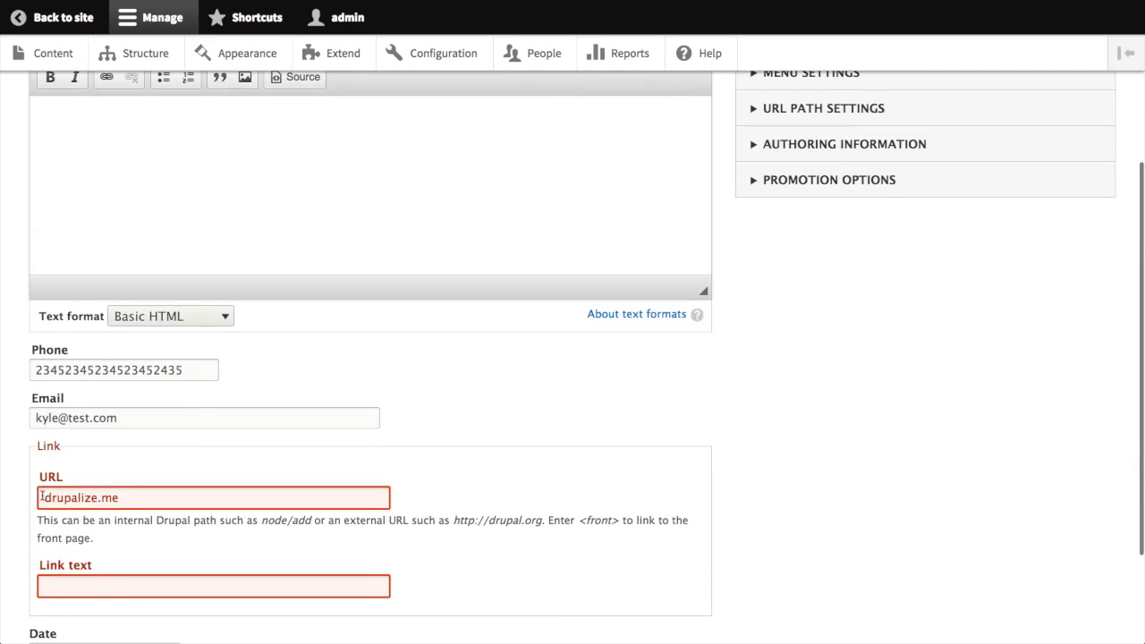
text(http://)
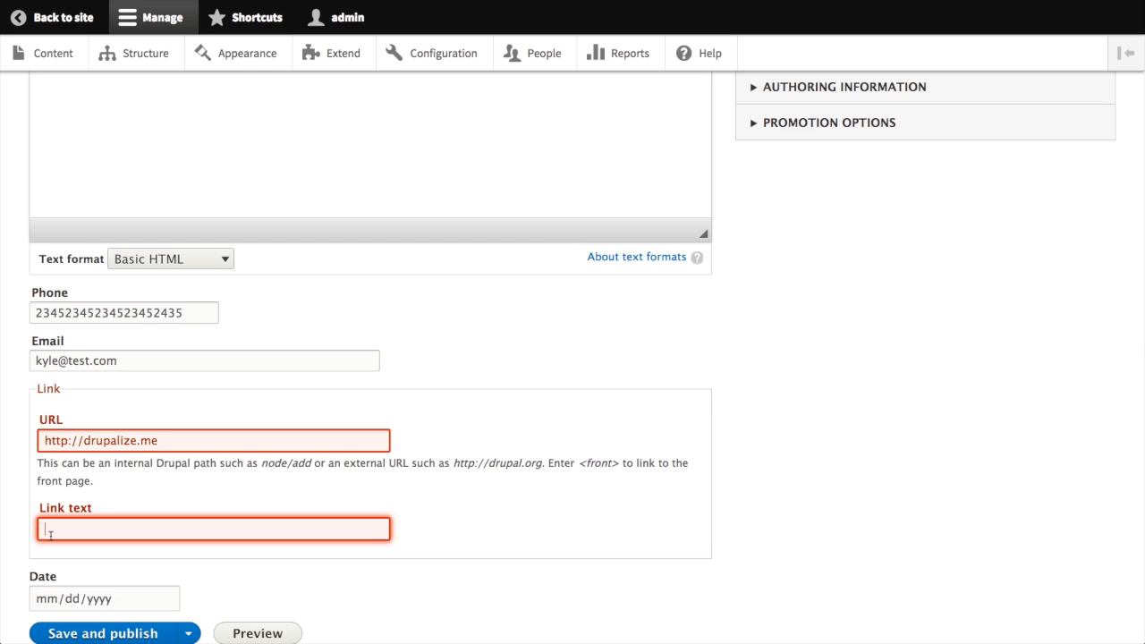
mouse_move(86, 568)
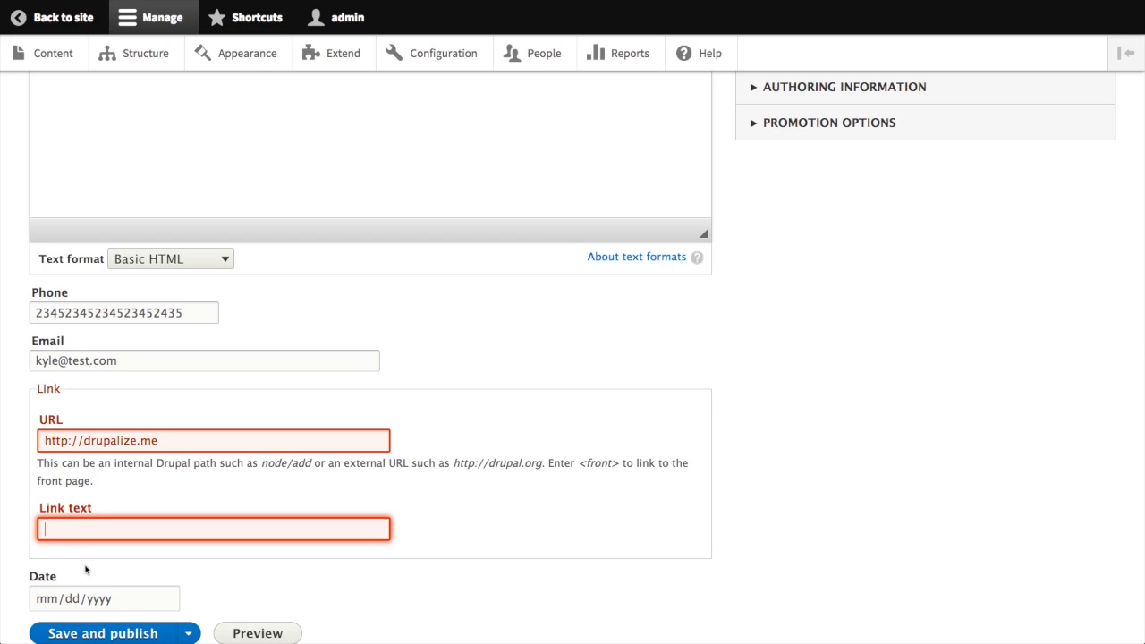